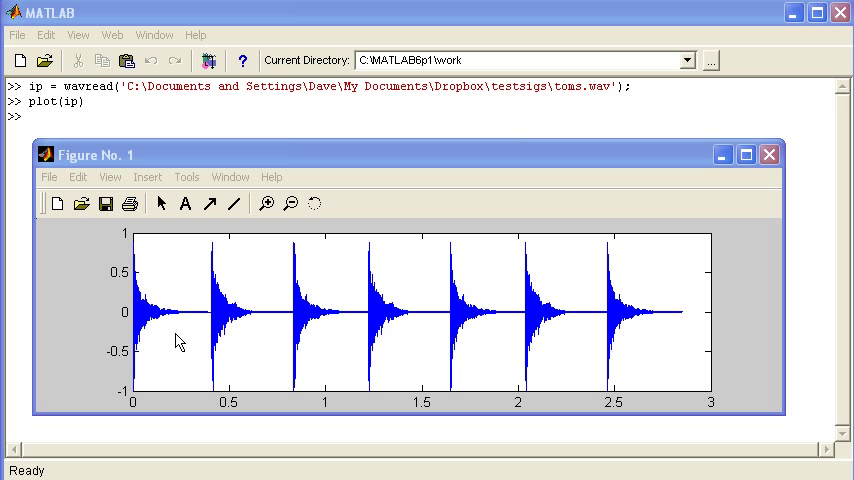
pyautogui.moveTo(196, 331)
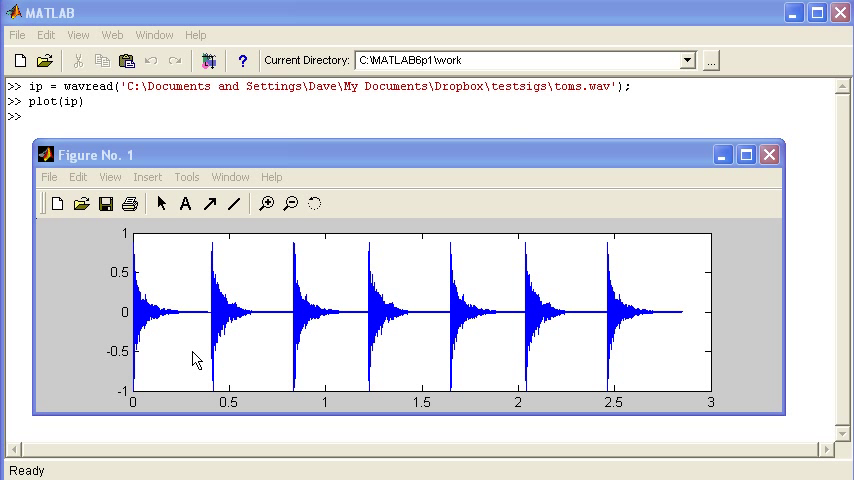
pyautogui.moveTo(135, 322)
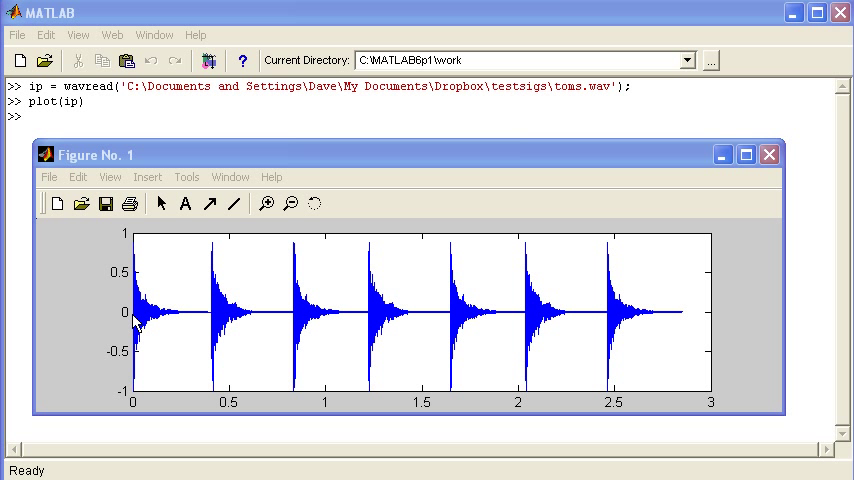
pyautogui.moveTo(135, 335)
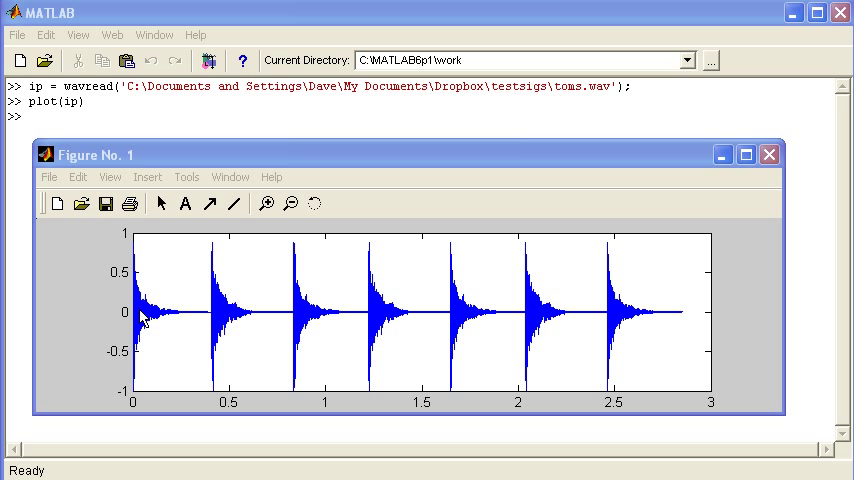
pyautogui.moveTo(573, 307)
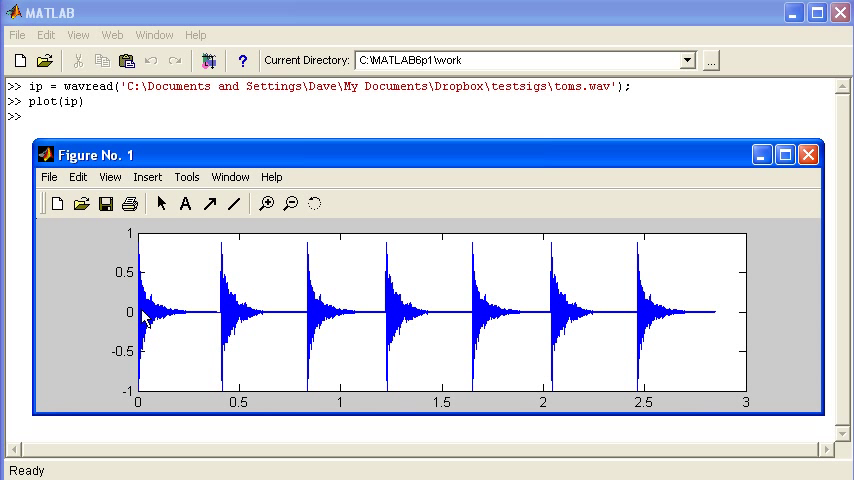
pyautogui.moveTo(144, 318)
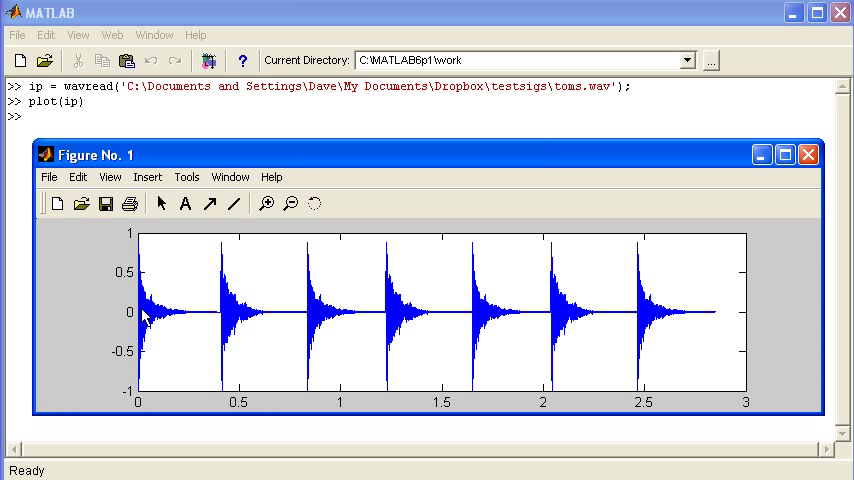
pyautogui.moveTo(166, 329)
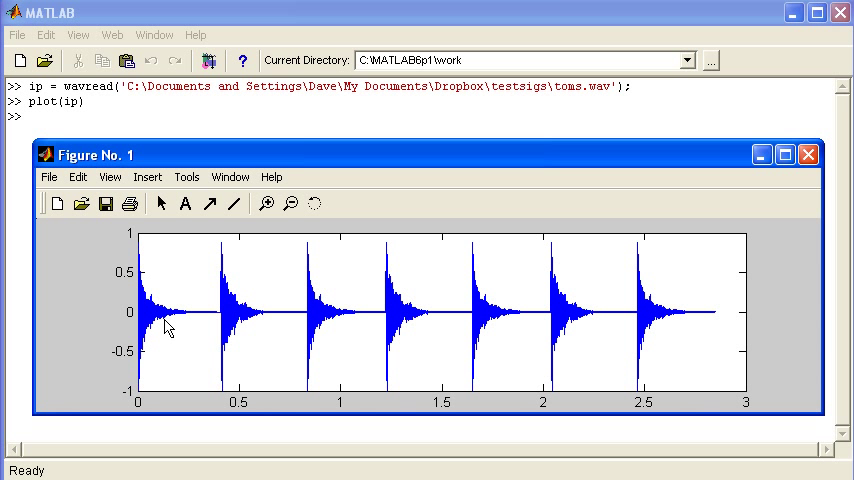
pyautogui.moveTo(230, 310)
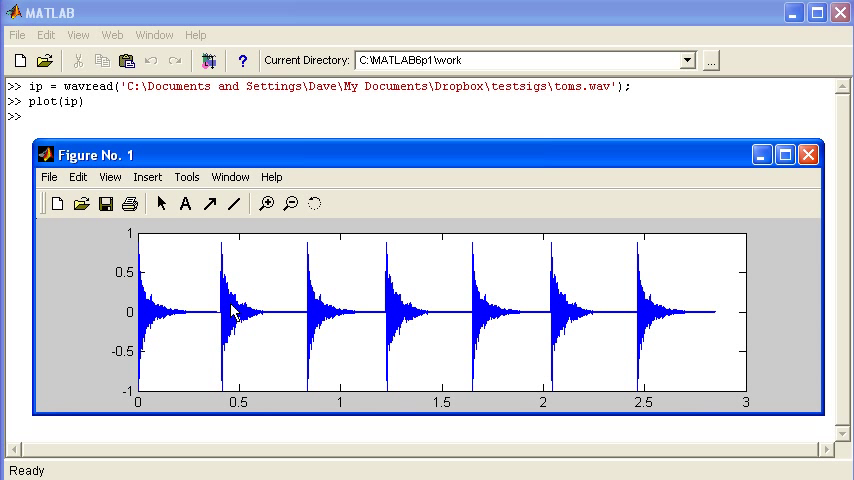
pyautogui.moveTo(199, 308)
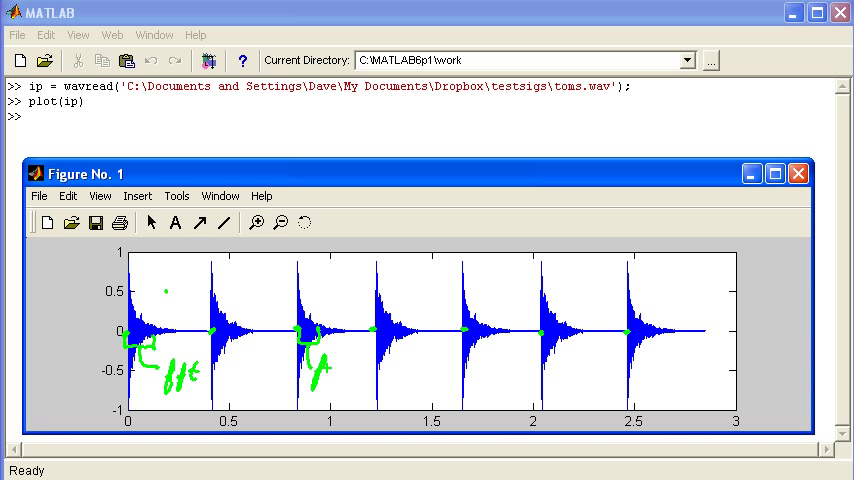
# Step: Drag the Figure No. 1 waveform window aside to uncover the Command Window
pyautogui.moveTo(320, 360); pyautogui.dragTo(340, 395)
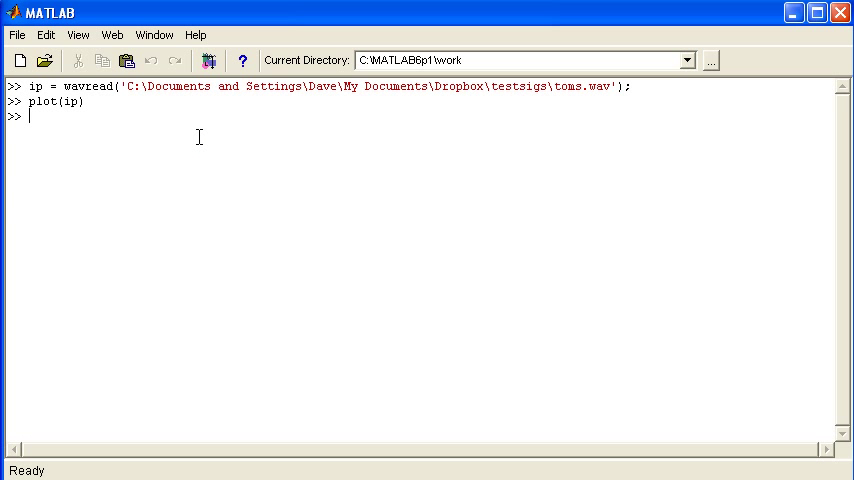
# Step: Create a blank Untitled4 script with the edit command and place the cursor in it
pyautogui.write('edit')
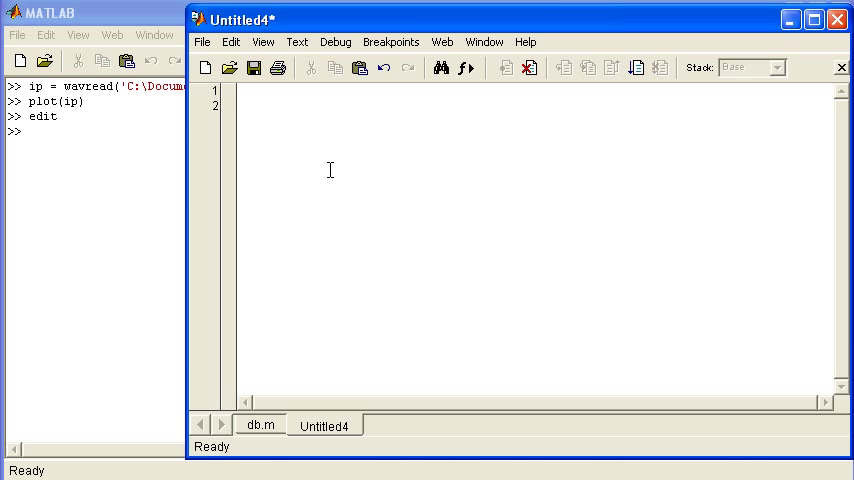
pyautogui.click(253, 104)
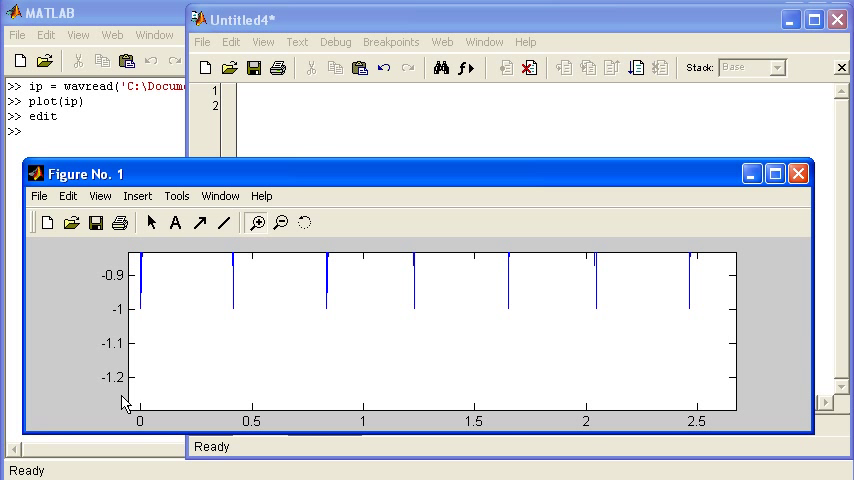
pyautogui.moveTo(138, 305)
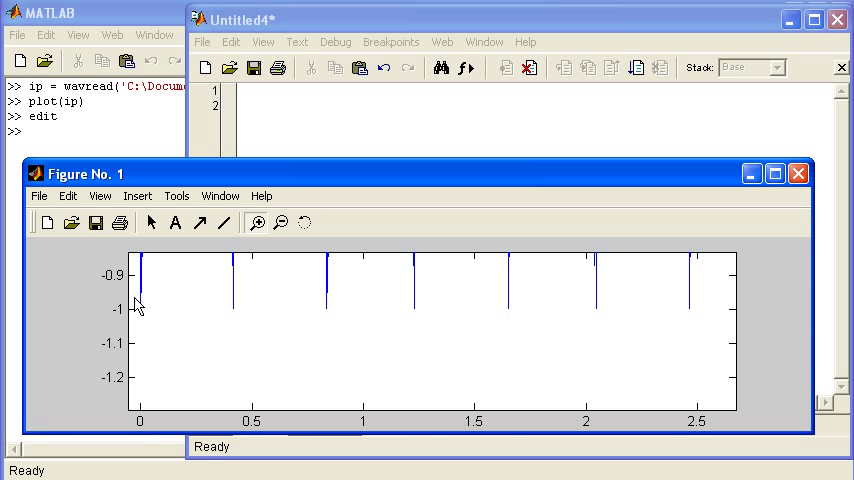
# Step: Zoom the waveform onto the beat peaks between about -0.97 and -1.01
pyautogui.moveTo(137, 305); pyautogui.dragTo(553, 348)
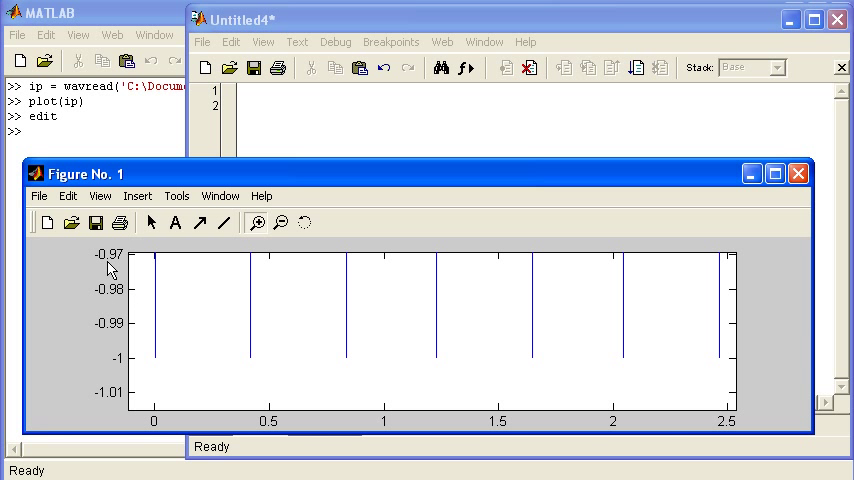
pyautogui.moveTo(168, 350)
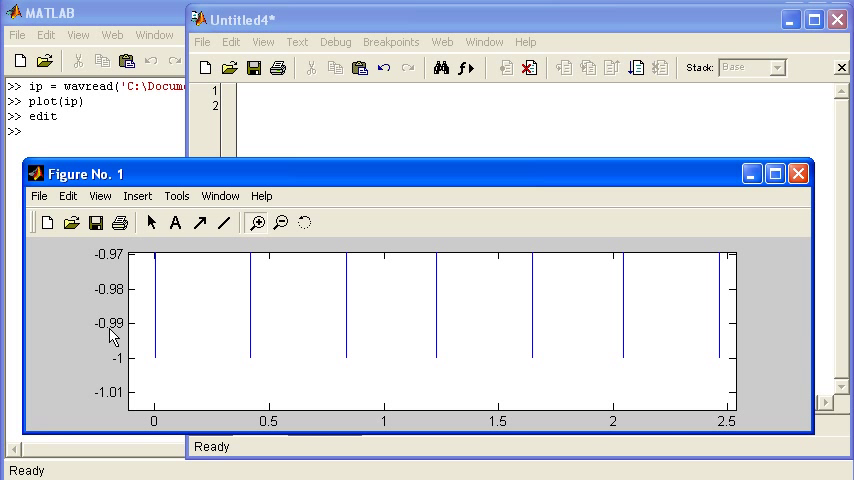
pyautogui.moveTo(158, 340)
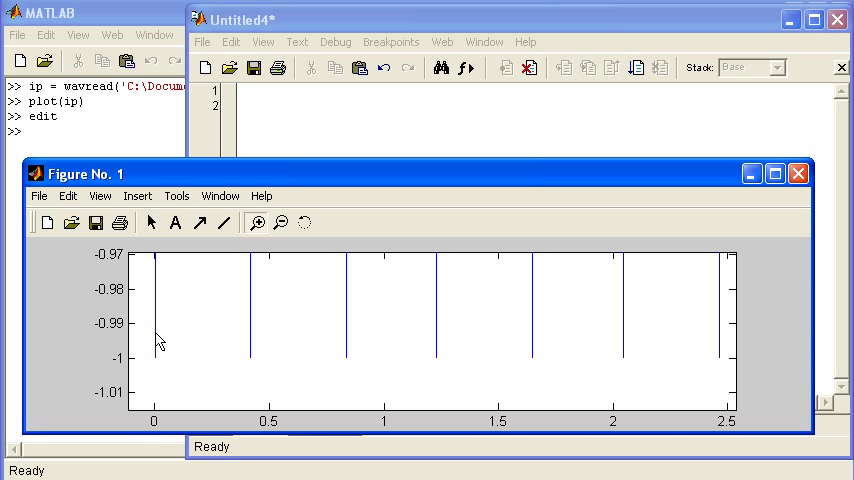
pyautogui.moveTo(111, 338)
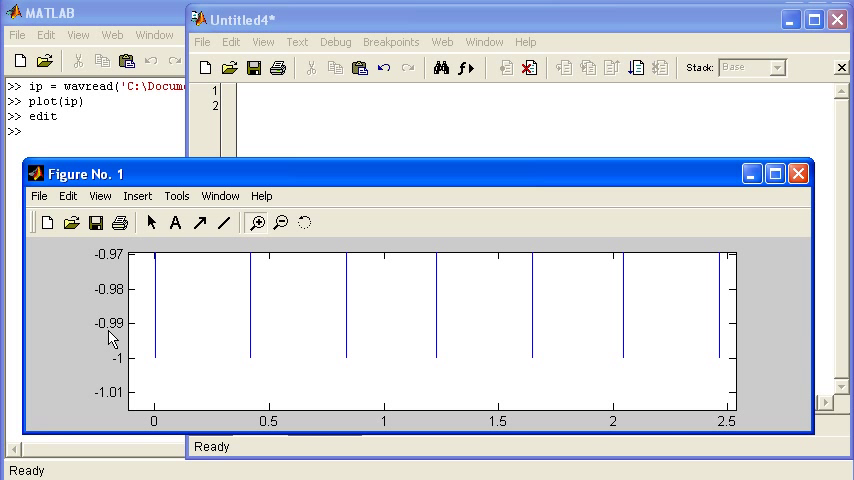
pyautogui.moveTo(227, 329)
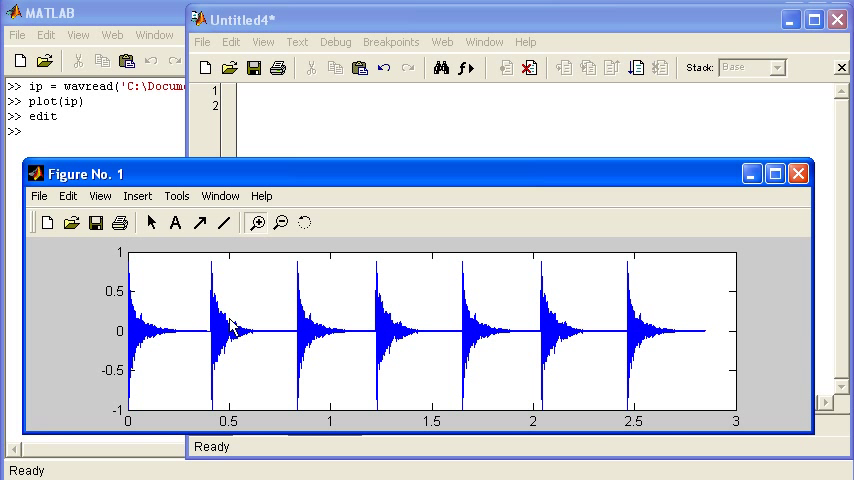
pyautogui.moveTo(218, 278)
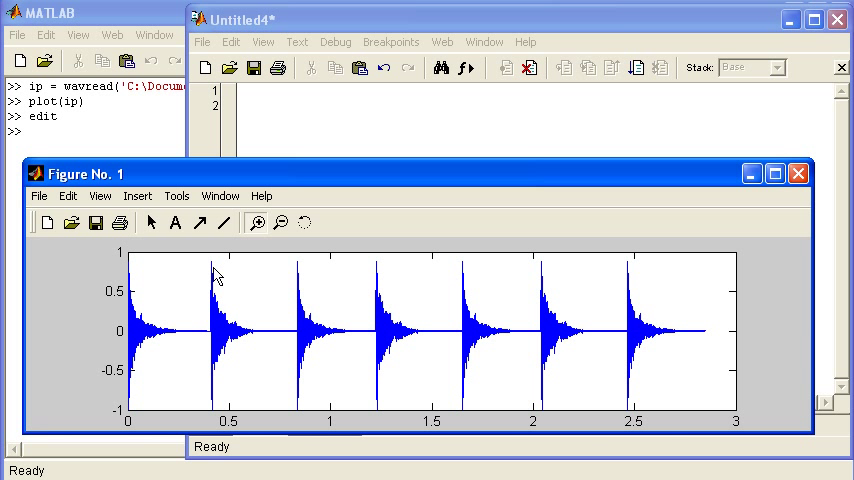
pyautogui.moveTo(220, 310)
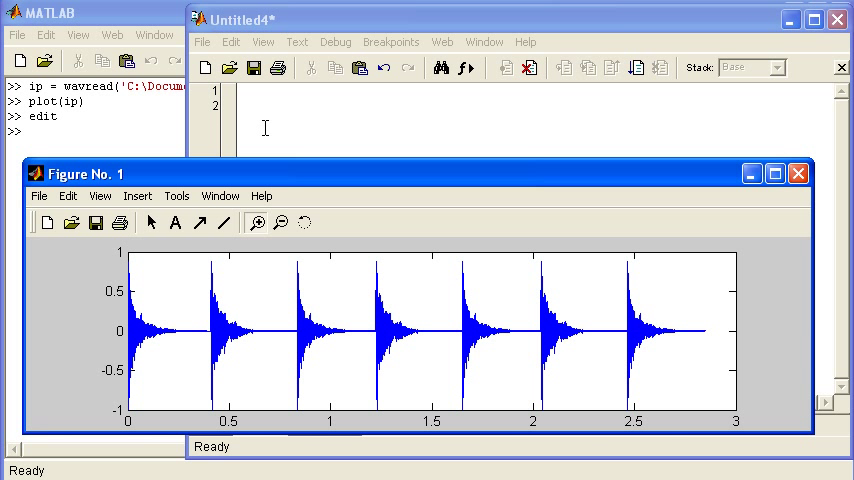
# Step: Write a for loop over length(ip) with an if block for samples below -0.99
pyautogui.write('for')
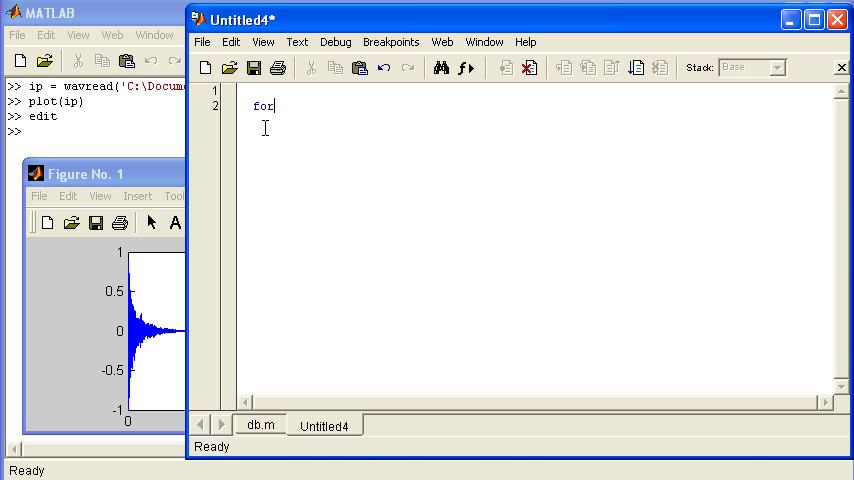
pyautogui.write('k =')
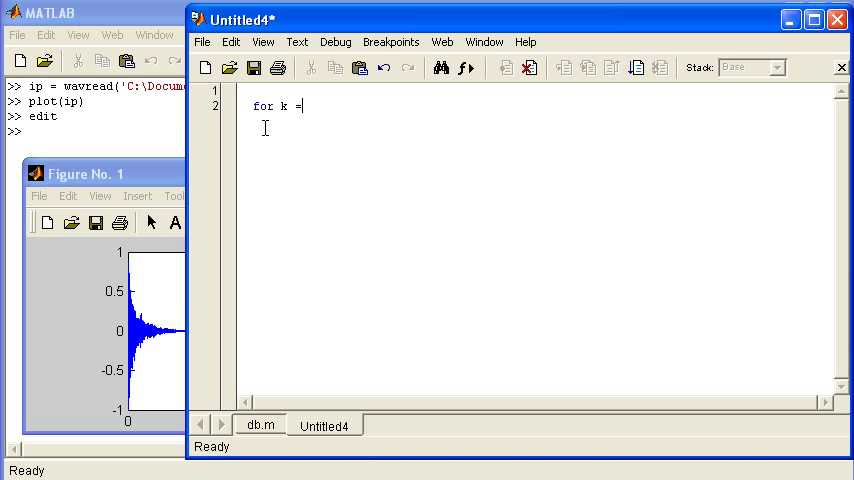
pyautogui.write('1:')
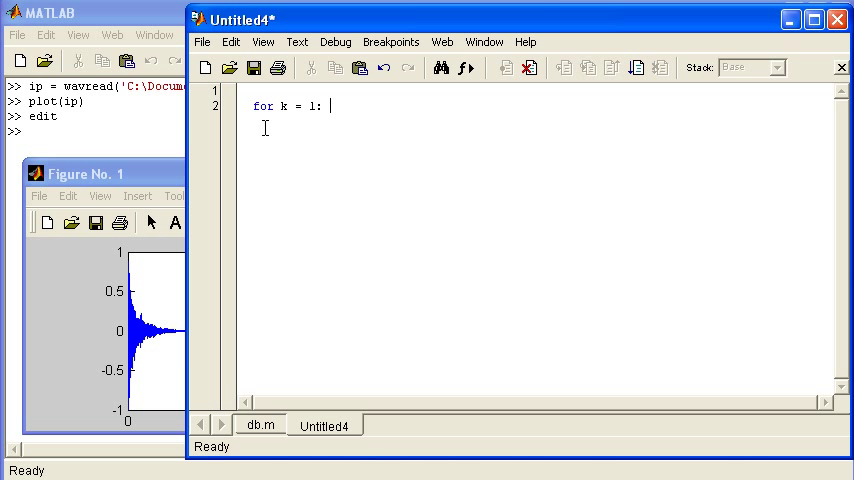
pyautogui.write('length(')
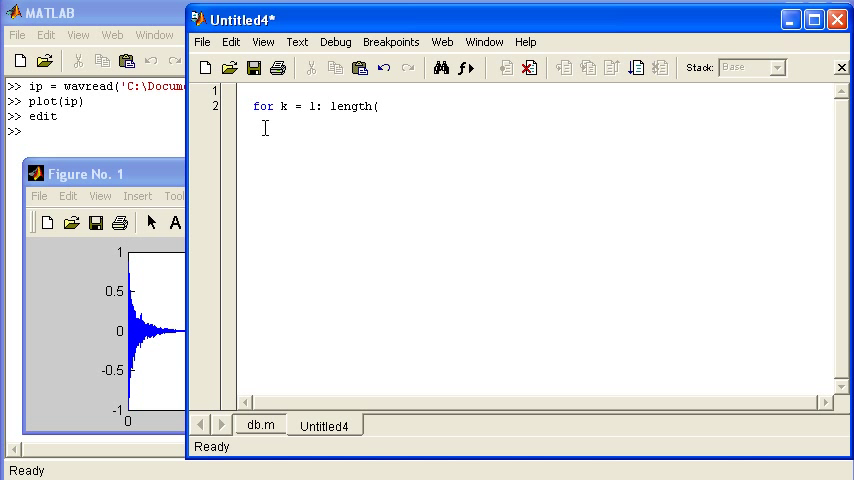
pyautogui.write('ip)')
pyautogui.write('end')
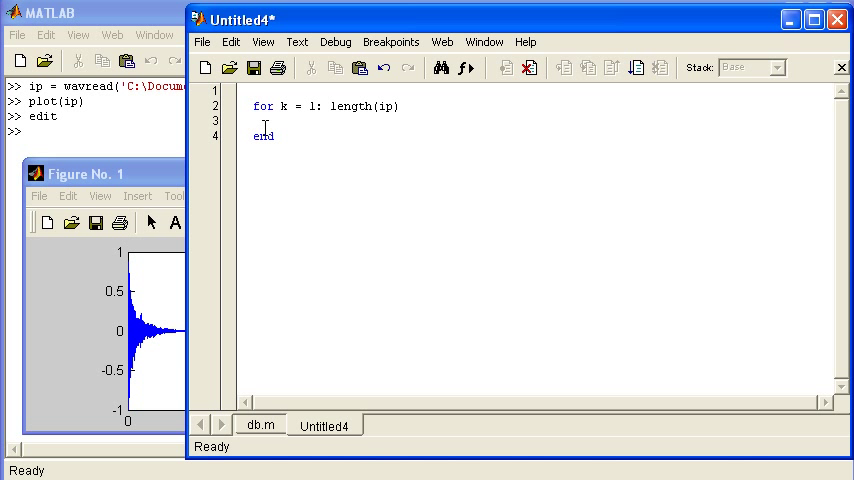
pyautogui.write('if(')
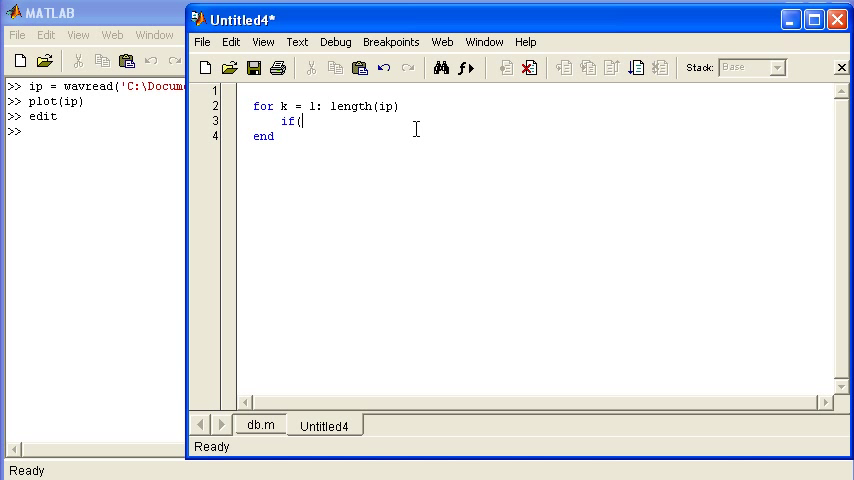
pyautogui.write('ip(k)')
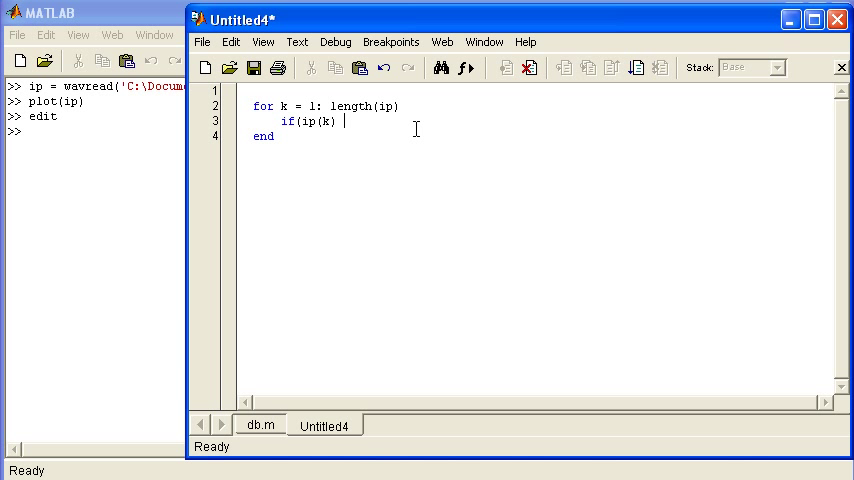
pyautogui.write('< -0')
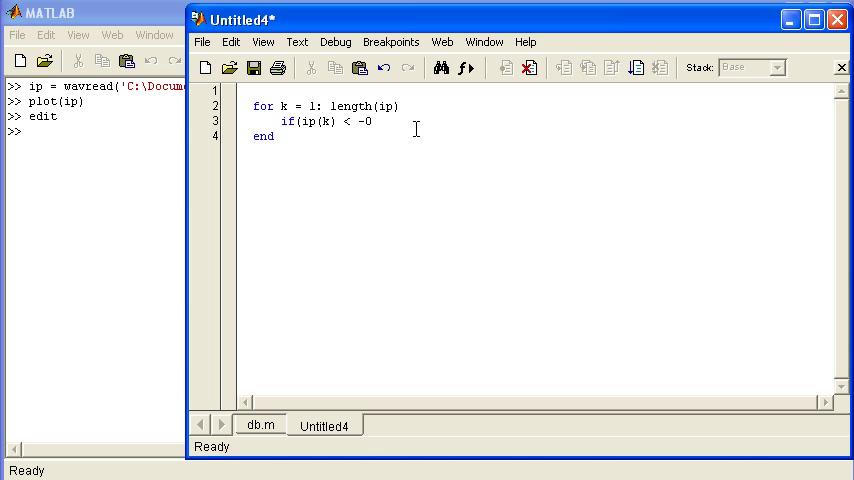
pyautogui.write('.99)')
pyautogui.write('e')
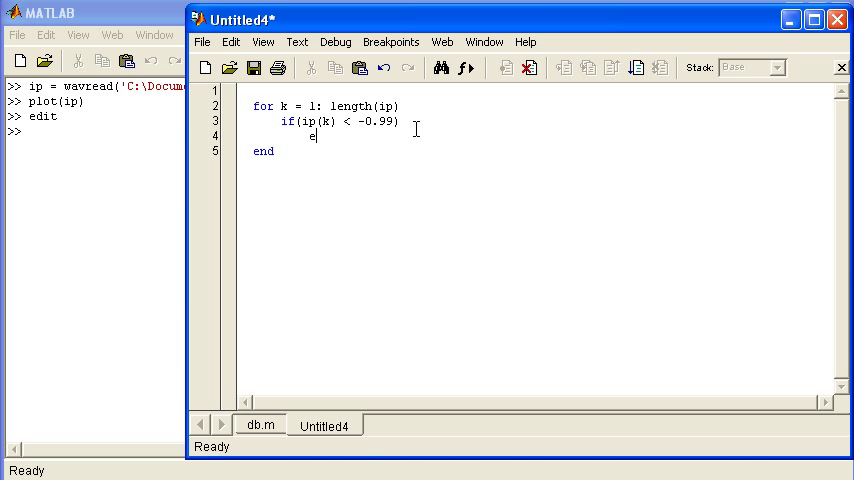
pyautogui.write('nd')
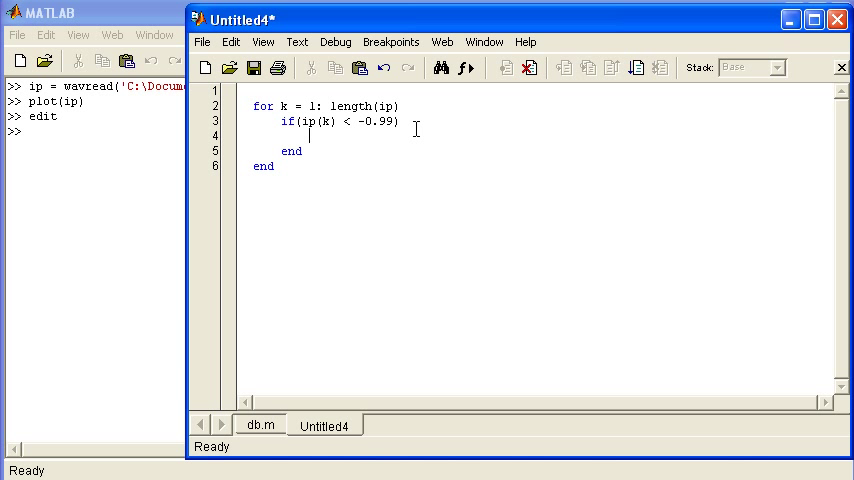
# Step: Build msg 'drumbeat found at sample number ' with num2str(k) and disp(msg)
pyautogui.write('msg = [')
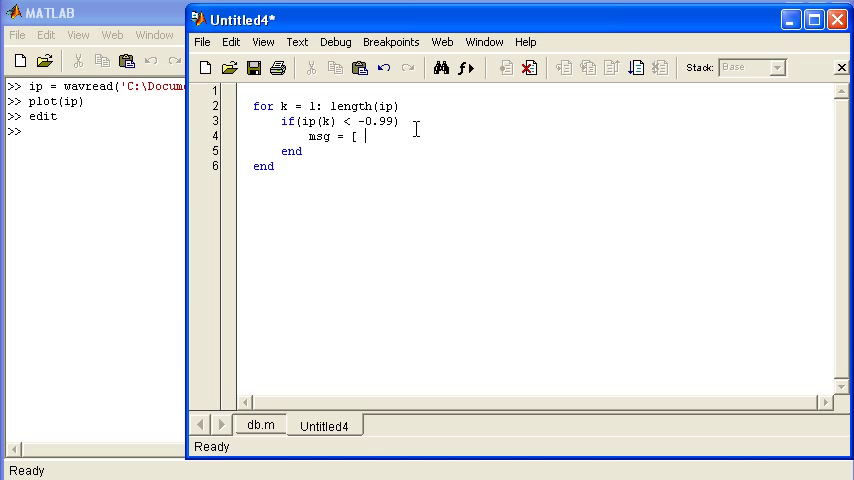
pyautogui.write("'")
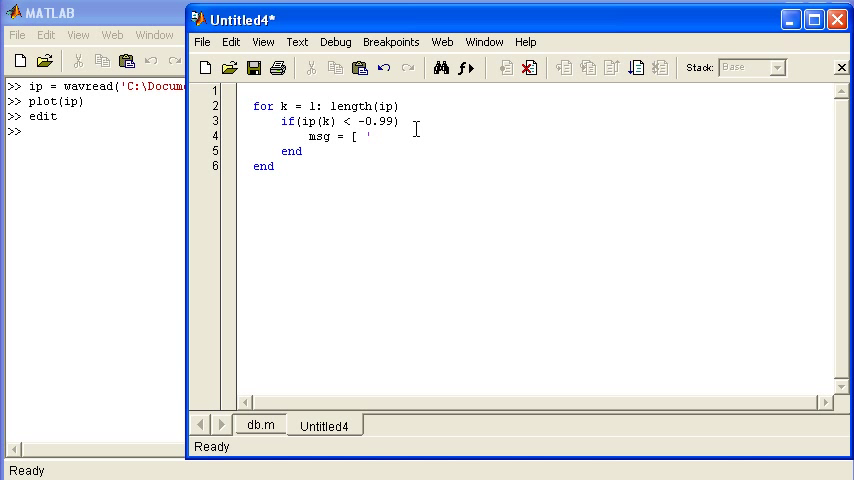
pyautogui.write('dru')
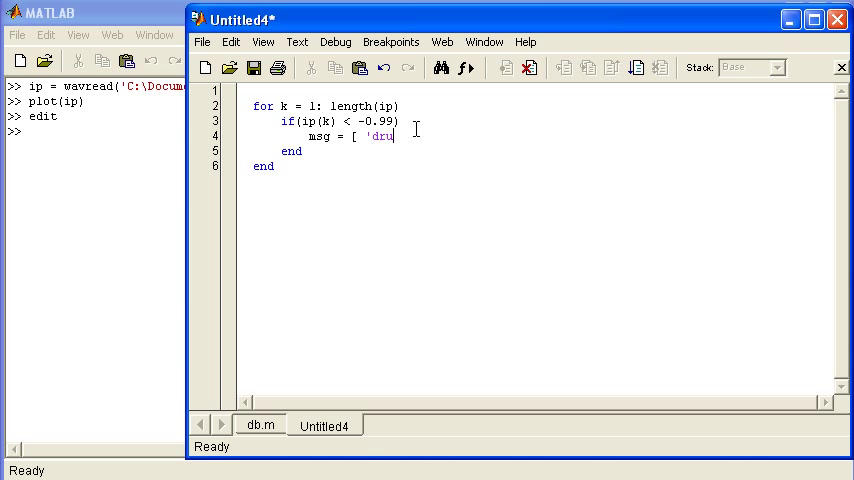
pyautogui.write('mbeat found at sample')
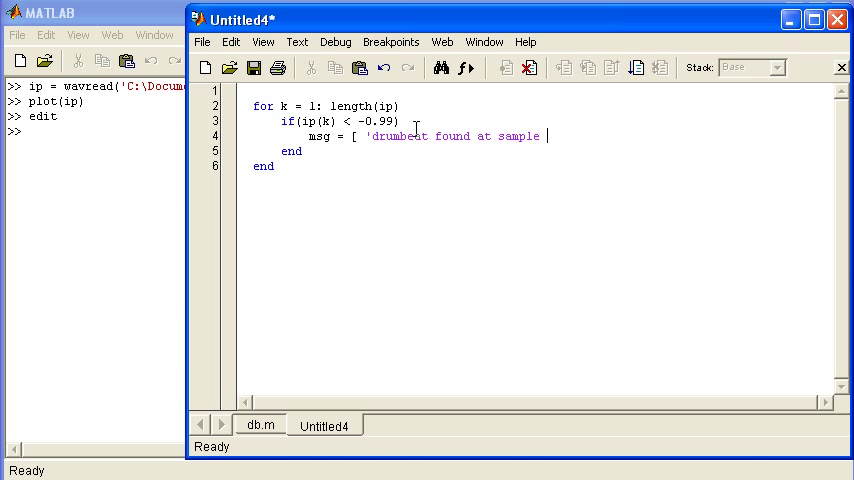
pyautogui.write('number')
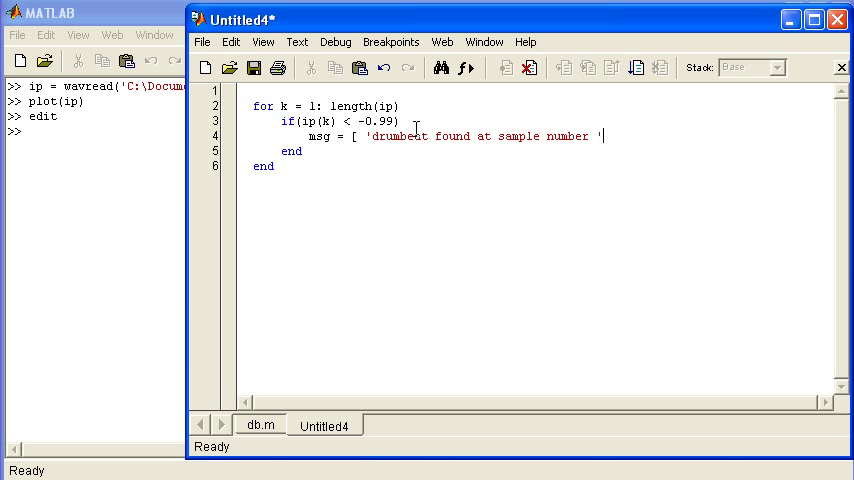
pyautogui.write('num2str(k')
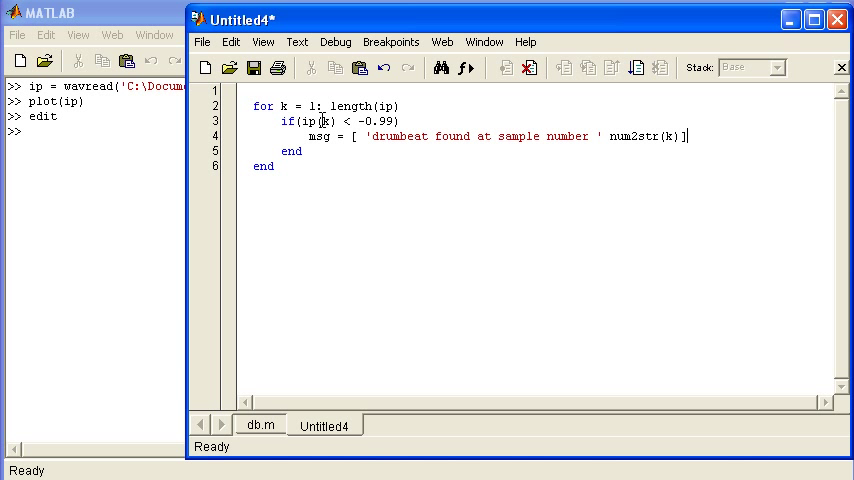
pyautogui.moveTo(688, 248)
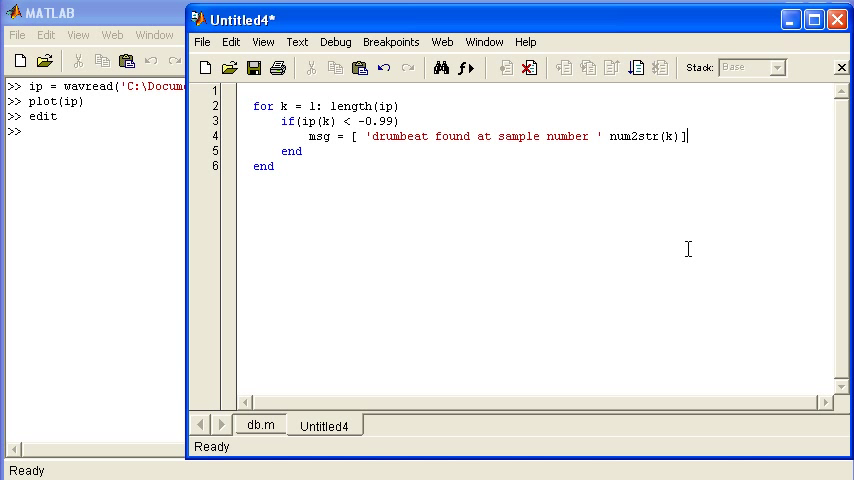
pyautogui.write(';')
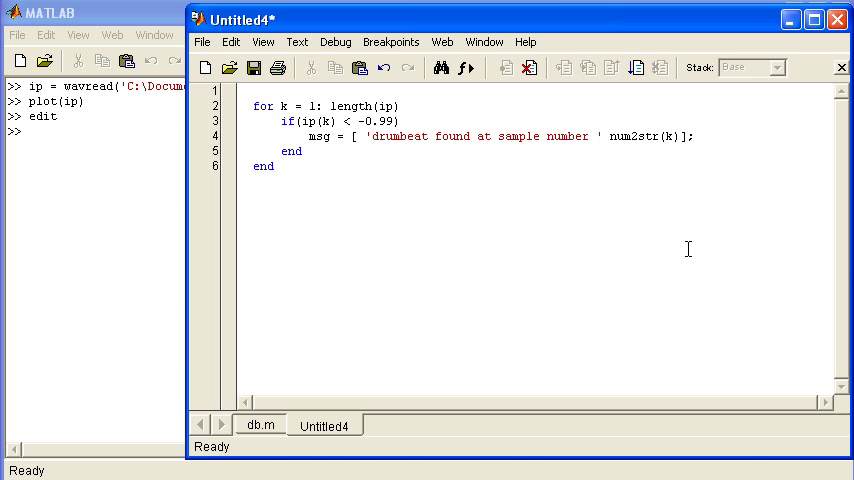
pyautogui.press('Return')
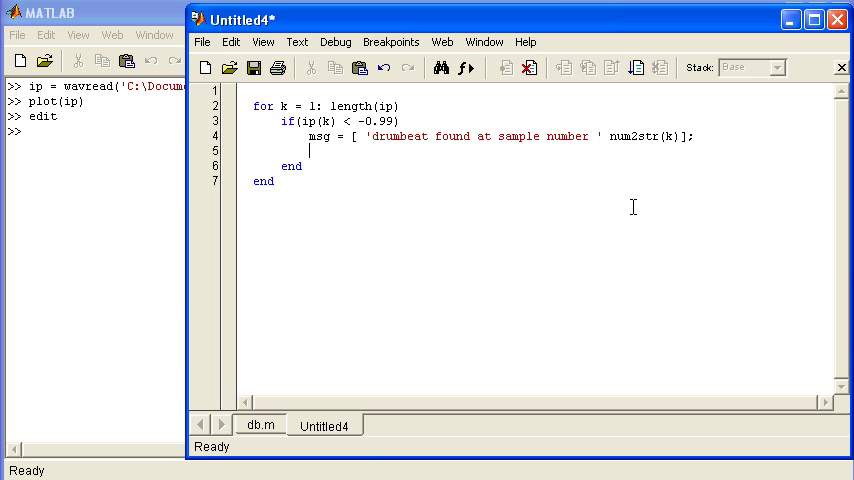
pyautogui.write('disp')
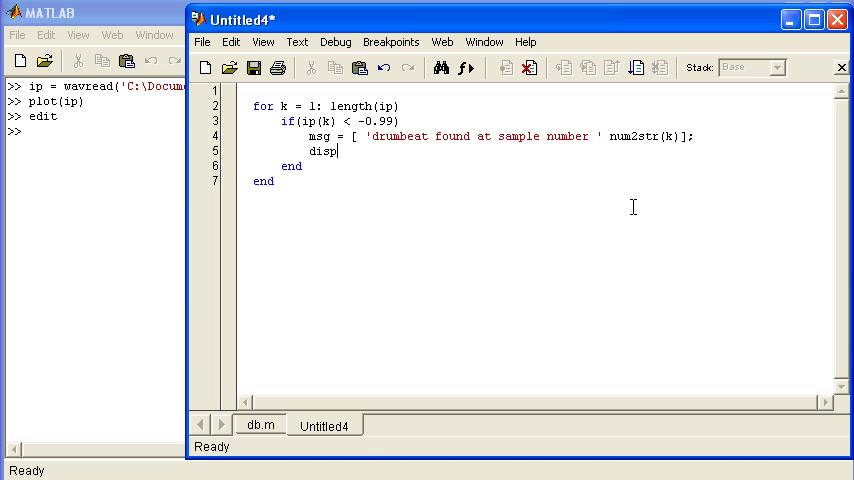
pyautogui.write('(msg)')
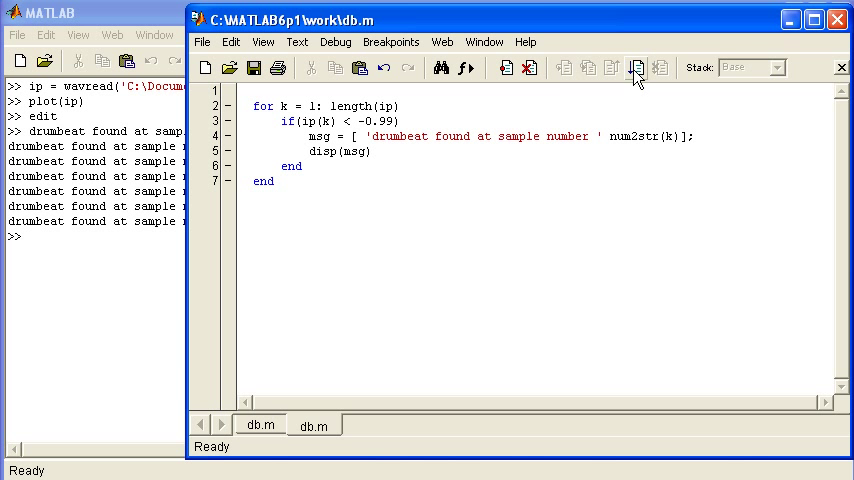
# Step: Save the script as db.m and run it
pyautogui.click(835, 18)
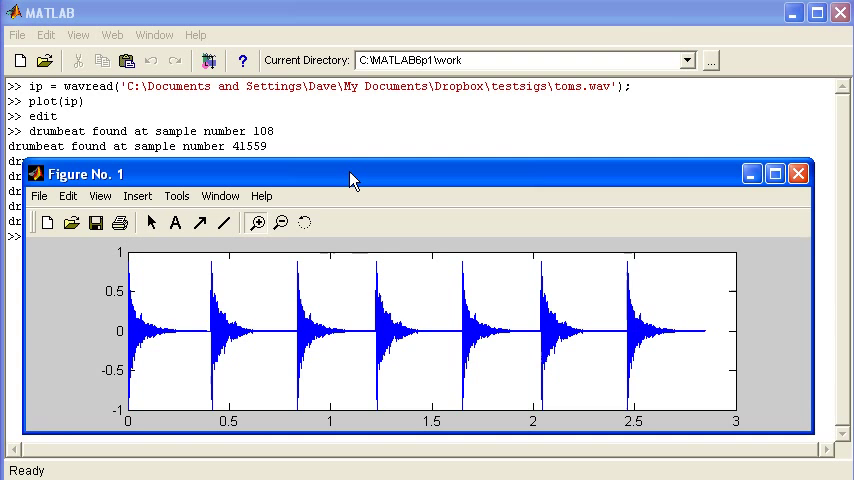
# Step: Review the seven detected beats, up to sample 246332, then resume editing db.m
pyautogui.click(798, 173)
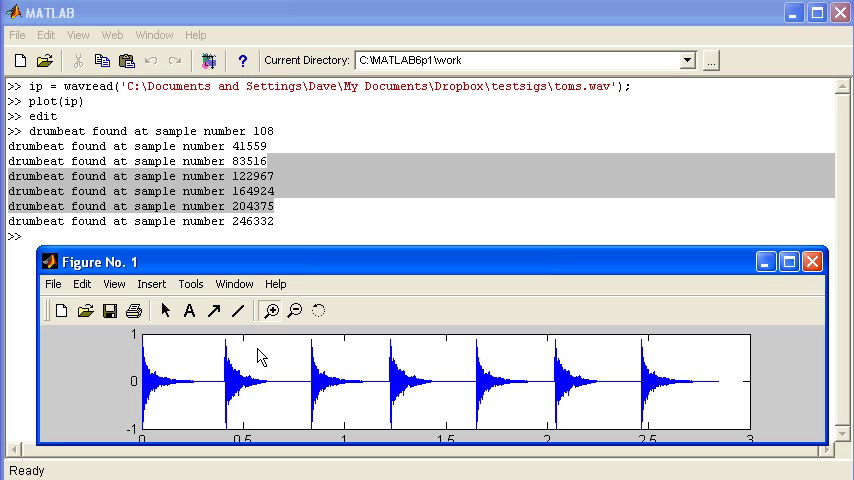
pyautogui.click(811, 261)
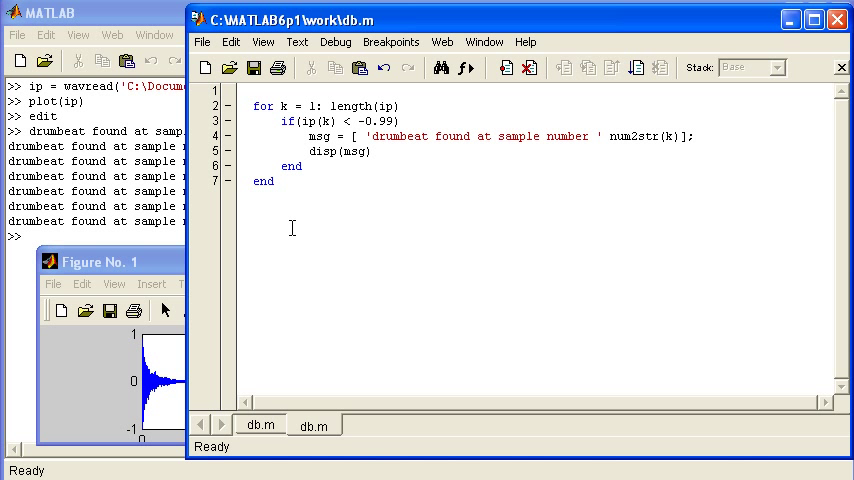
# Step: Add frame = ip(k:k+4000) and ft = fft(frame) inside the if block
pyautogui.write('frame =')
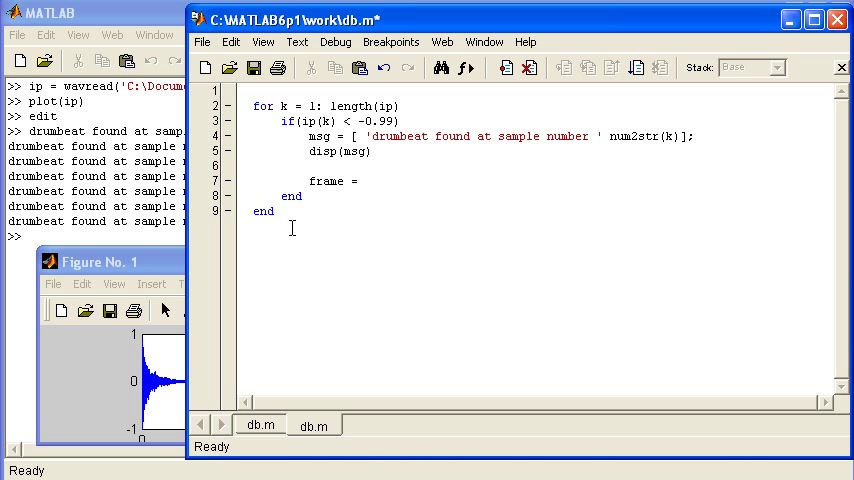
pyautogui.write('ip(k : k +')
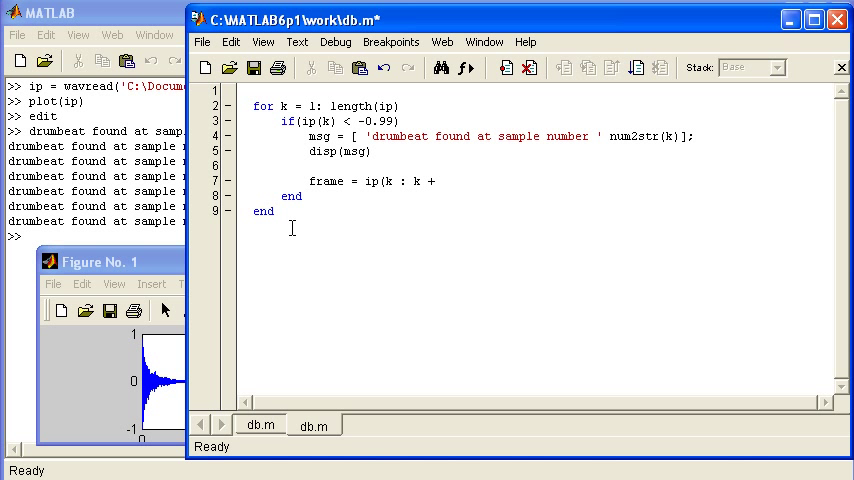
pyautogui.write('4000')
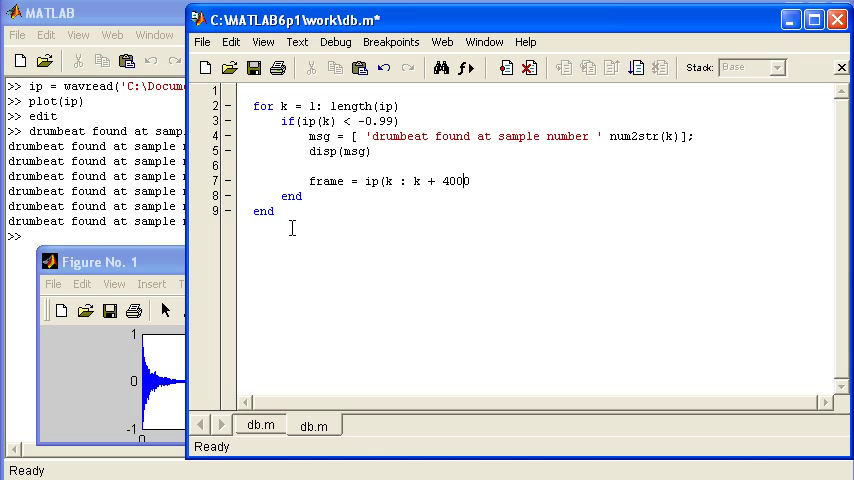
pyautogui.write('0);')
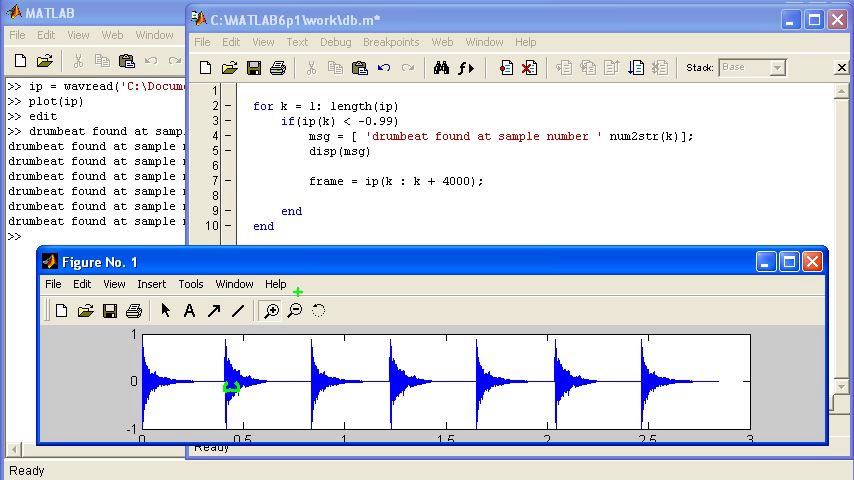
pyautogui.moveTo(675, 280)
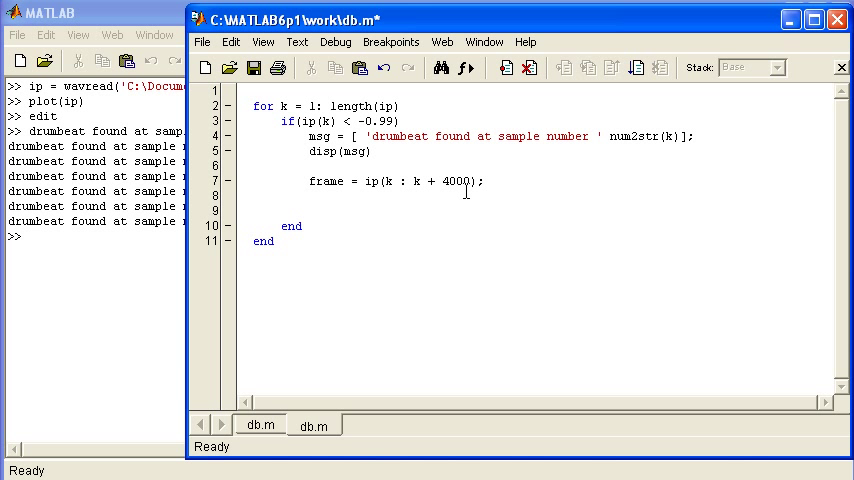
pyautogui.write('ft = fft(')
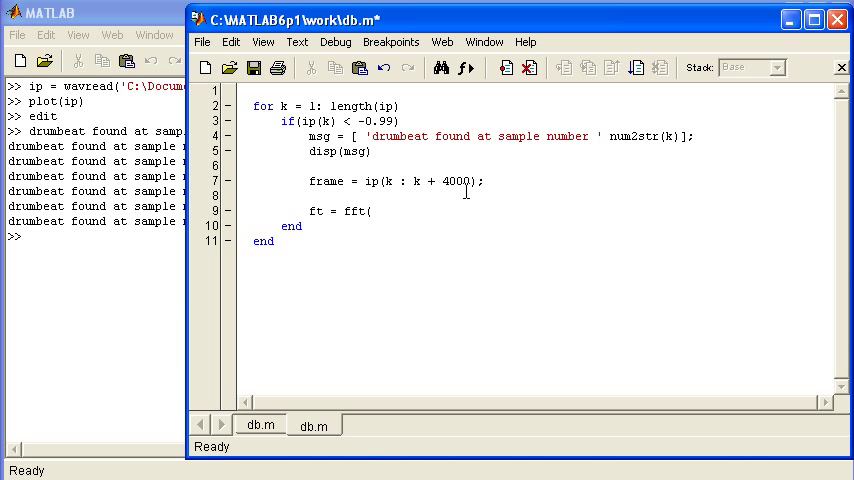
pyautogui.write('frame);')
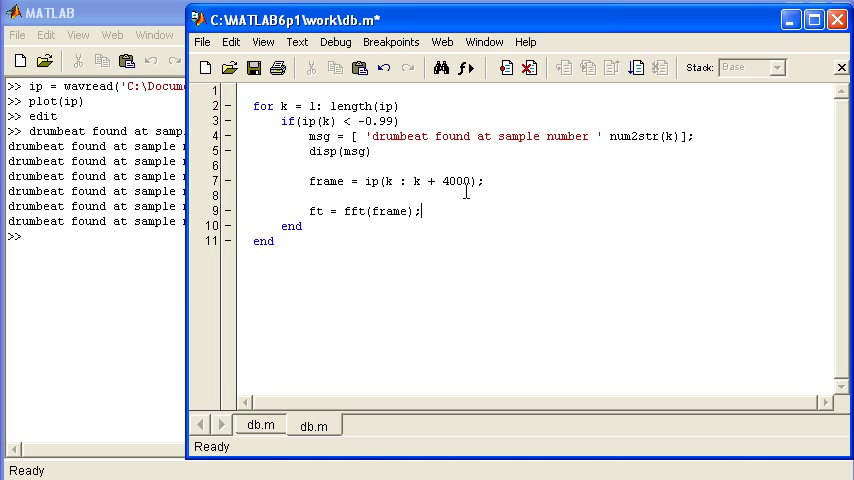
pyautogui.press('enter')
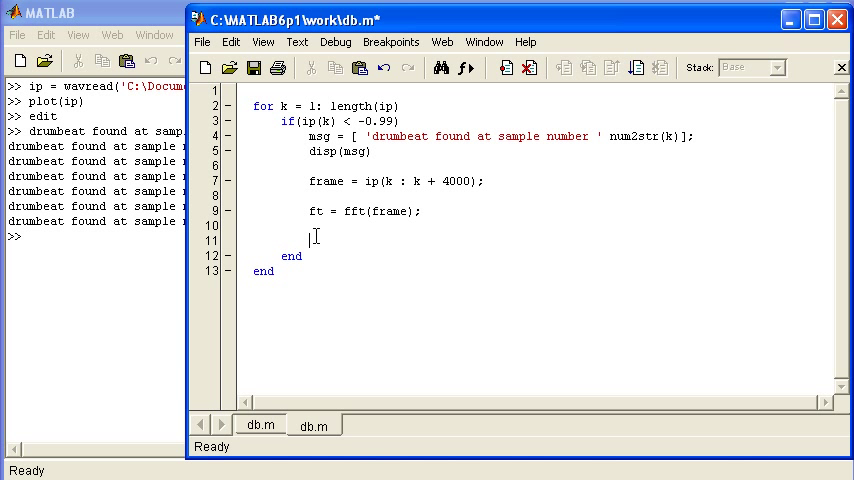
# Step: Add mag_ft = abs(ft), plot(mag_ft) and pause after the FFT line
pyautogui.write('mag')
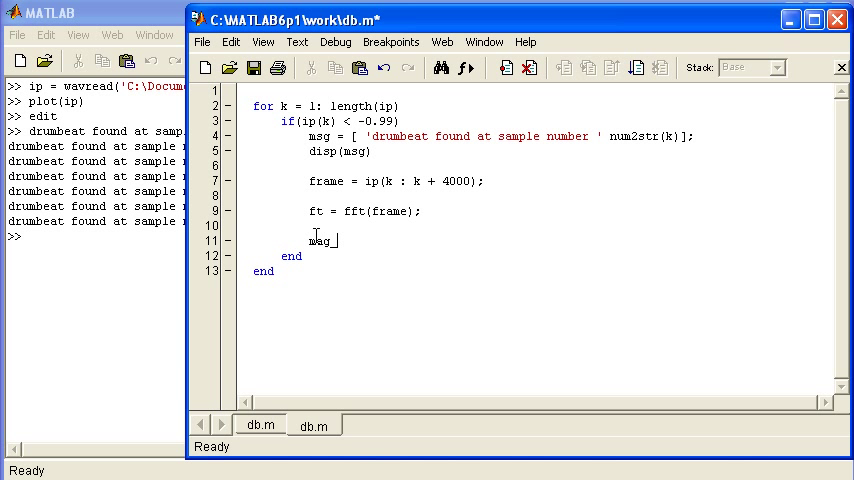
pyautogui.write('_ft = abs')
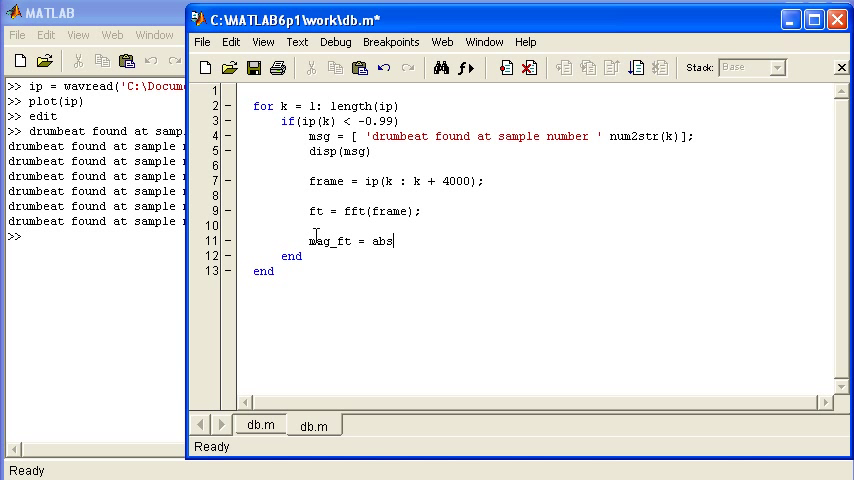
pyautogui.write('(')
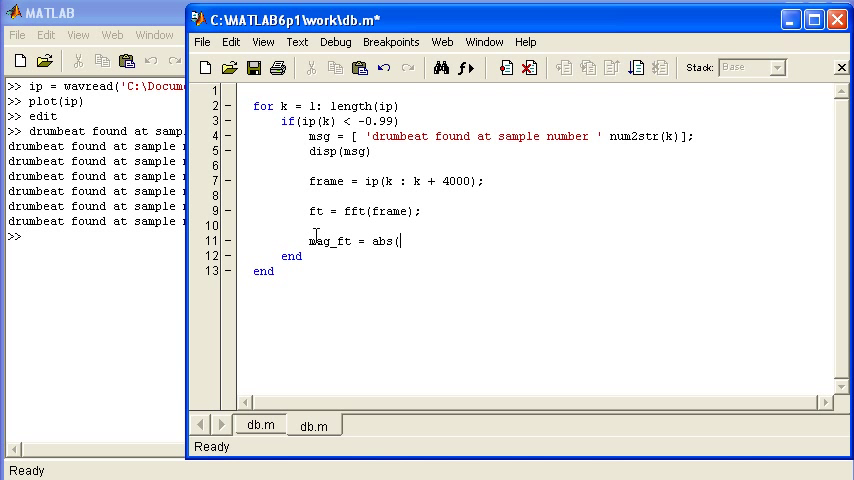
pyautogui.write('ft);')
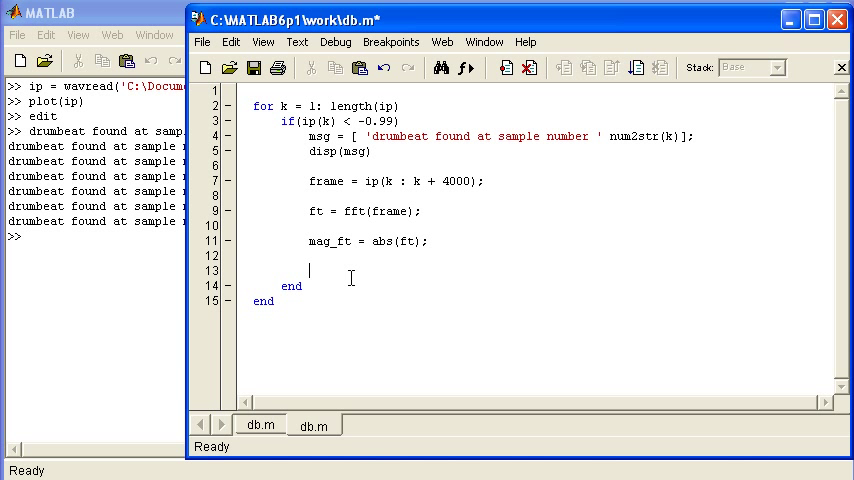
pyautogui.write('plot(ma')
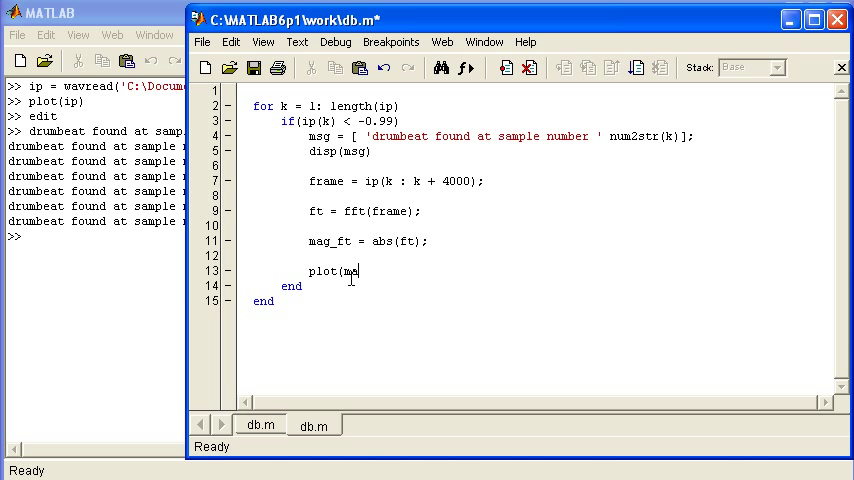
pyautogui.write('g_ft')
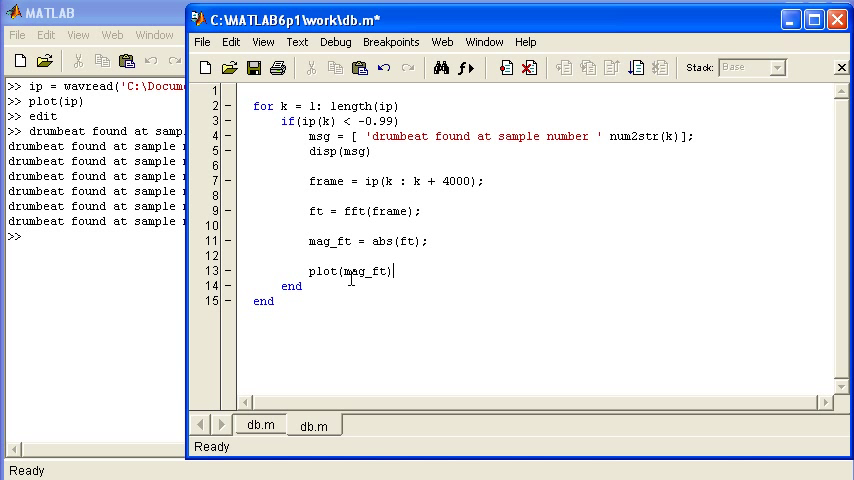
pyautogui.press('enter')
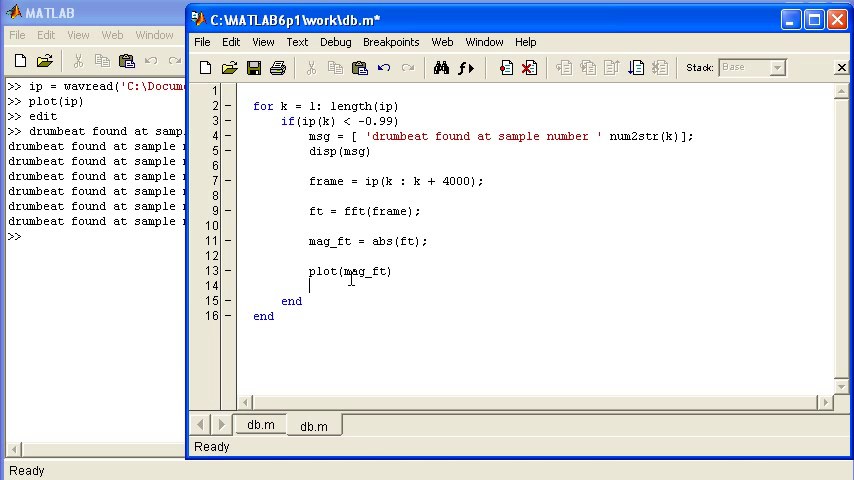
pyautogui.write('pause')
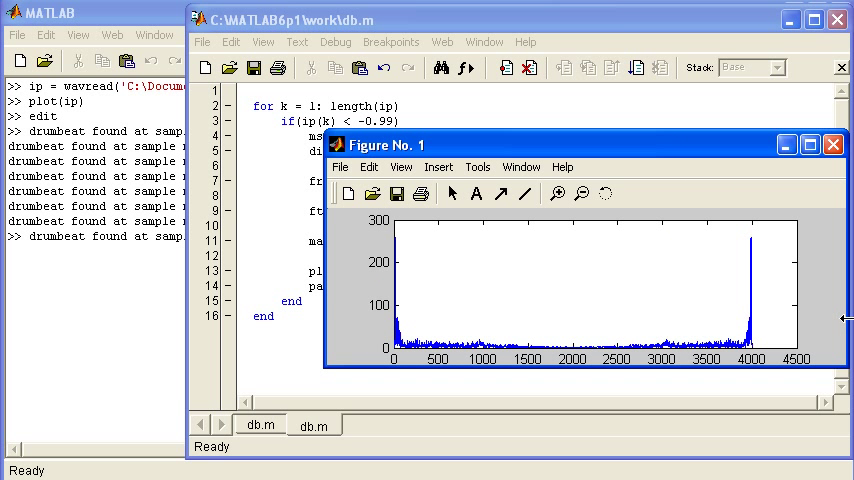
pyautogui.moveTo(462, 330)
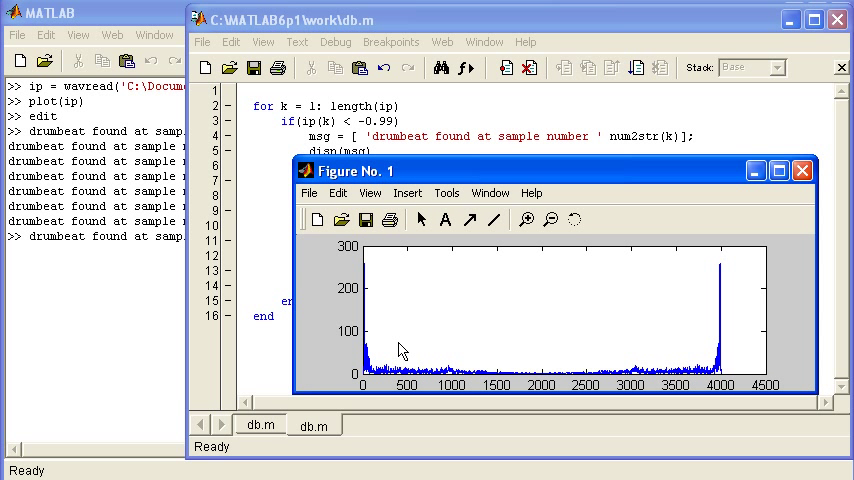
pyautogui.moveTo(388, 340)
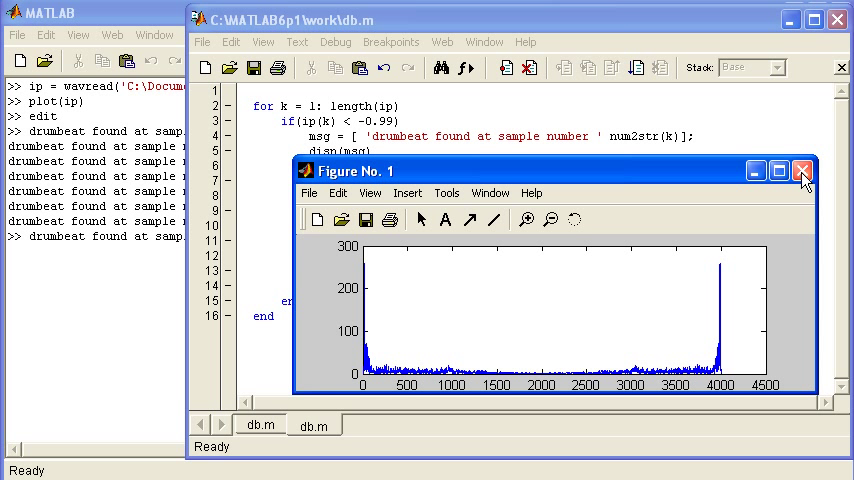
# Step: Close the first drumbeat's FFT magnitude figure after viewing it
pyautogui.click(801, 170)
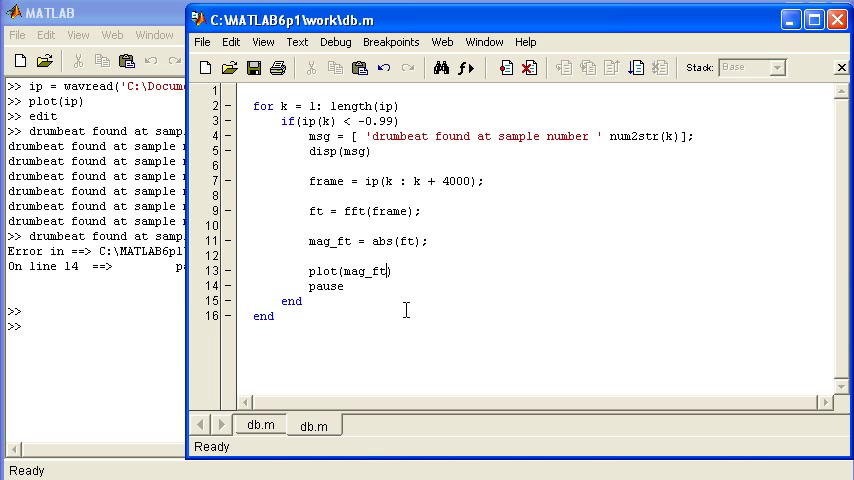
# Step: Change the plot line to plot(mag_ft(1:2000)) to show only the first 2000 bins
pyautogui.write('(l')
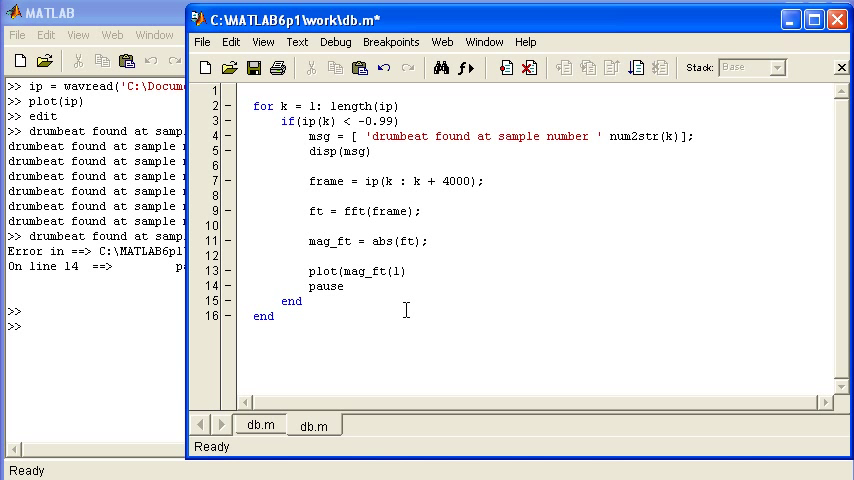
pyautogui.write('1: 2000))')
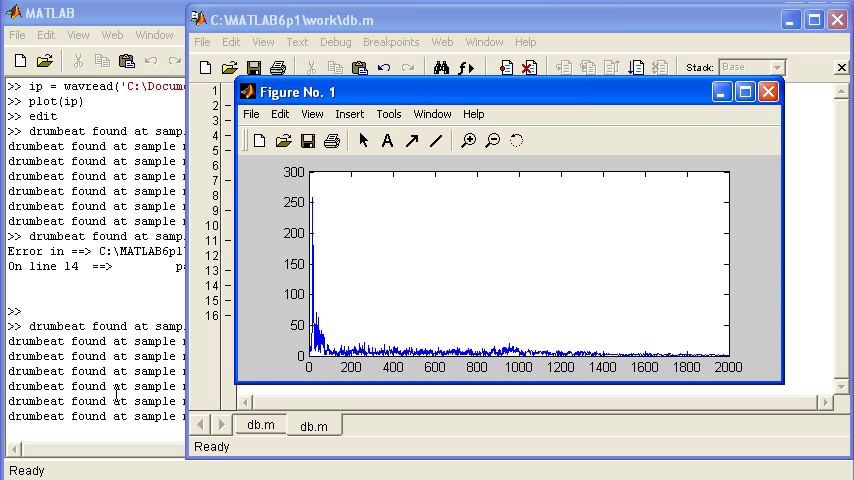
pyautogui.moveTo(330, 334)
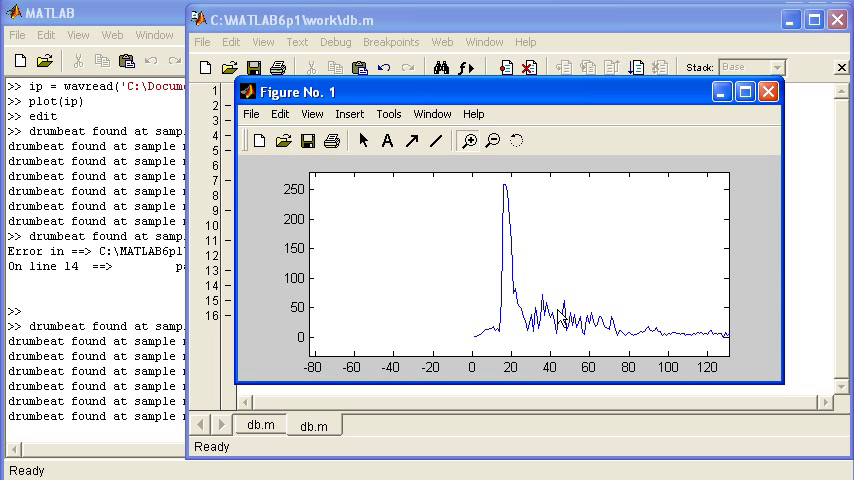
pyautogui.moveTo(679, 362)
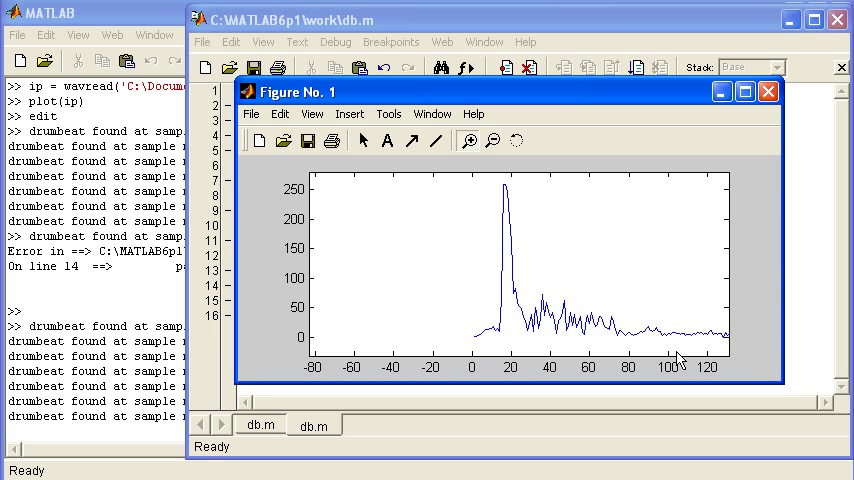
pyautogui.moveTo(673, 346)
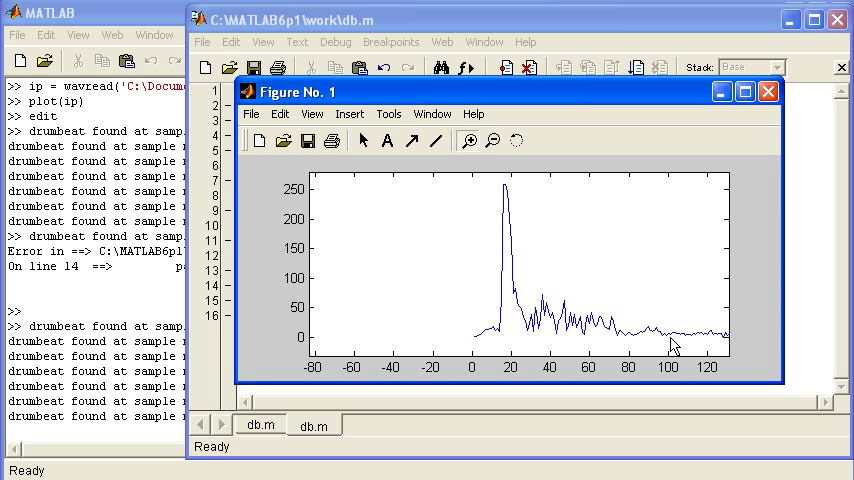
pyautogui.moveTo(760, 142)
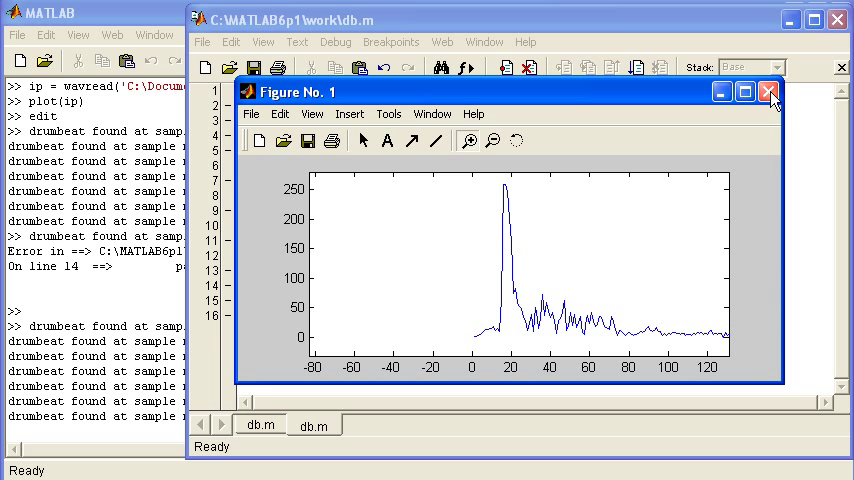
# Step: Close the spectrum figure zoomed on the low-frequency peak near bin 17
pyautogui.click(769, 91)
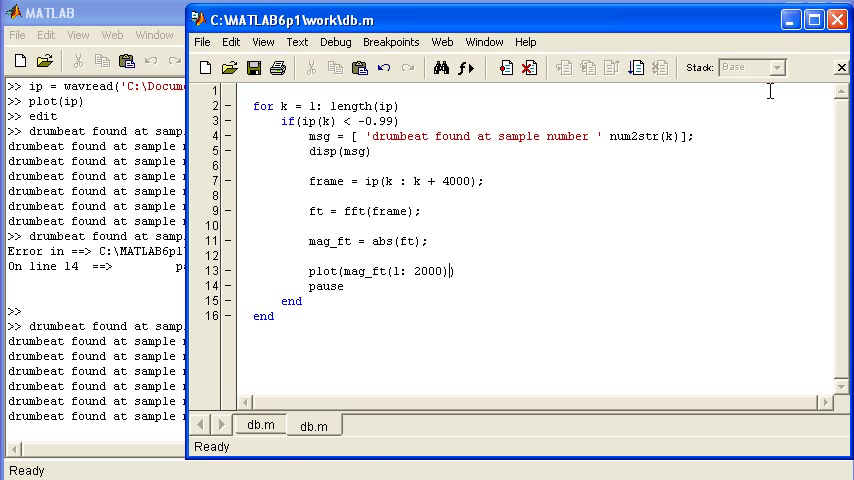
# Step: Limit the plotted spectrum to the first 100 FFT values, rerun, and close the figure
pyautogui.doubleClick(432, 271)
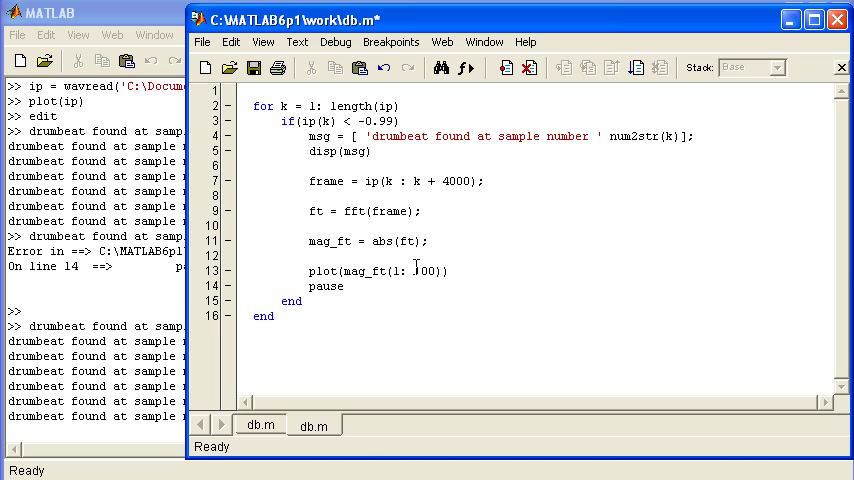
pyautogui.doubleClick(424, 271)
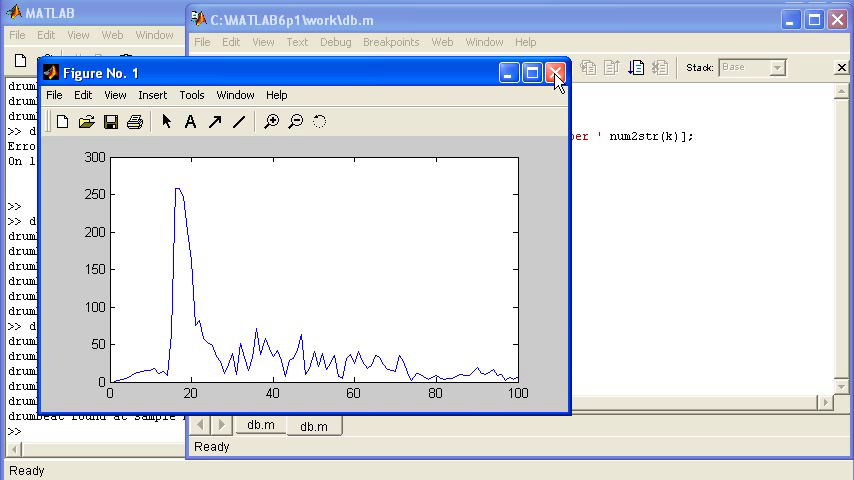
pyautogui.click(556, 72)
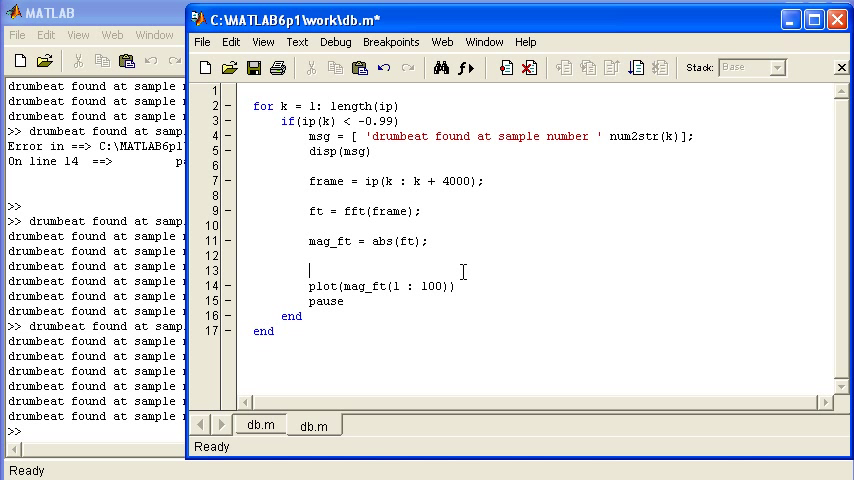
# Step: Add subplot(2,2,count), a count = count + 1 increment and count = 0 initialisation
pyautogui.write('subplot(')
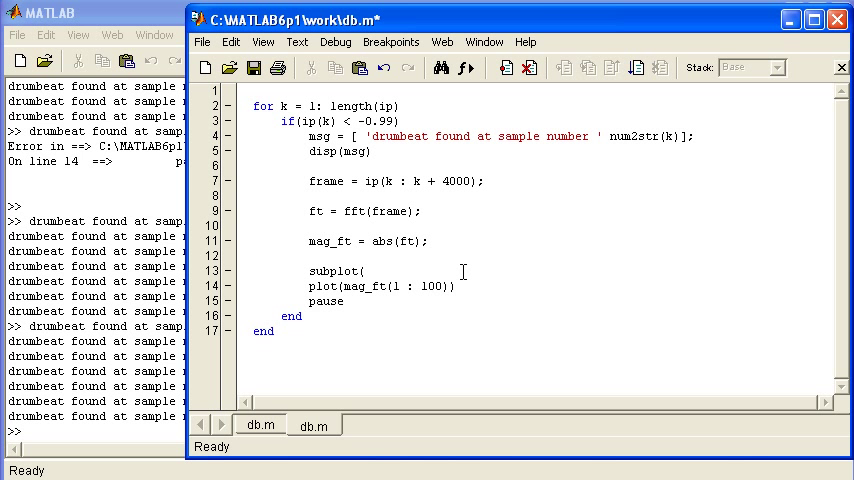
pyautogui.write('2')
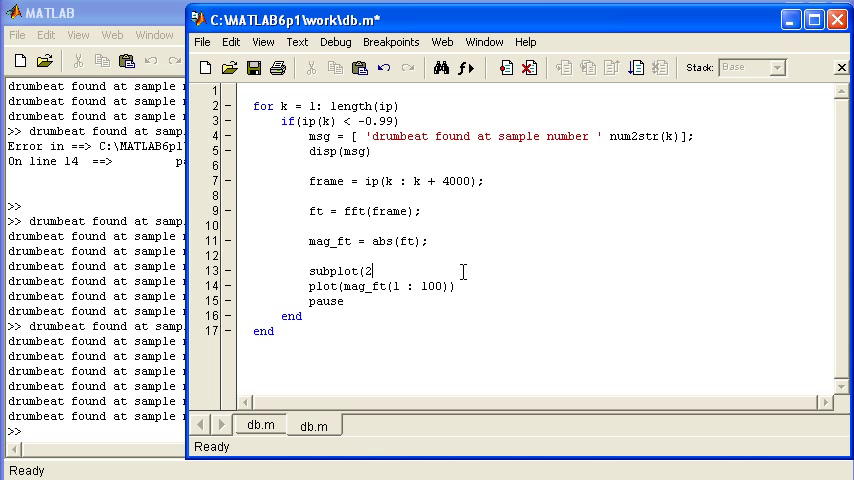
pyautogui.write(',2, count')
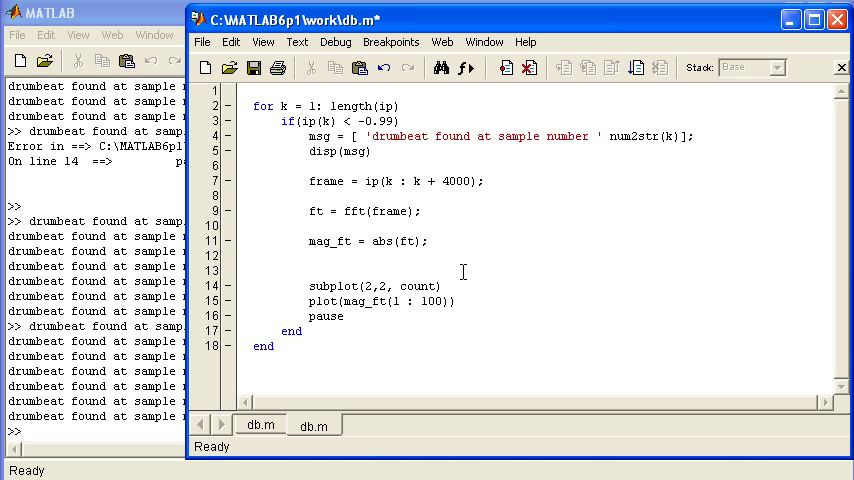
pyautogui.write('count')
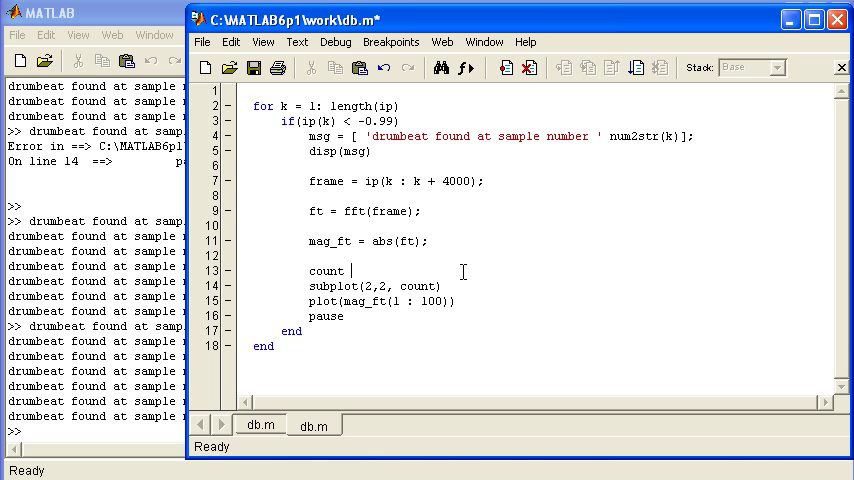
pyautogui.write('= count +')
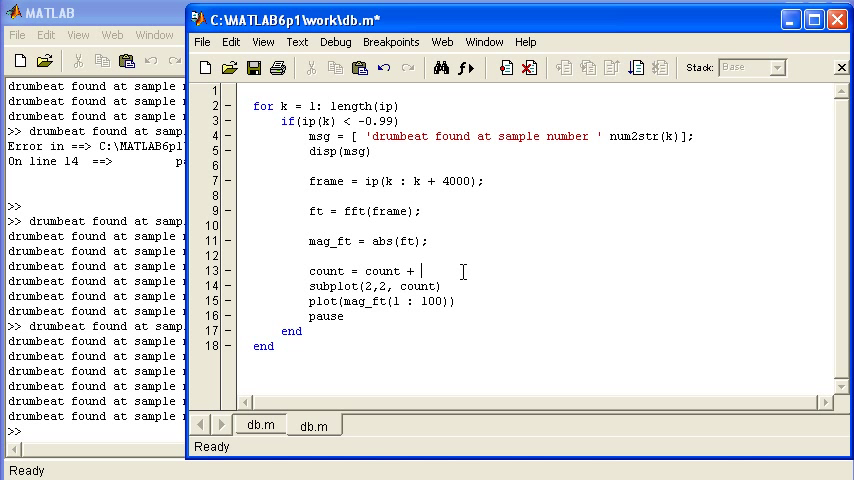
pyautogui.write('1;')
pyautogui.write('count')
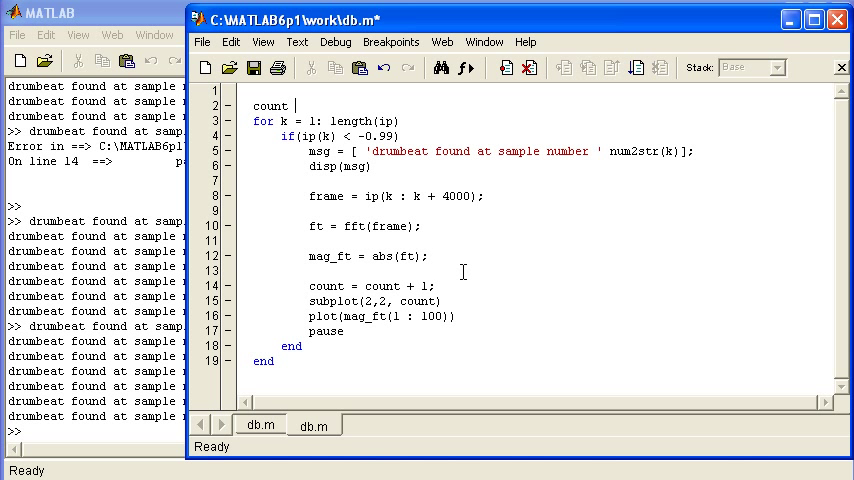
pyautogui.write('= 0;')
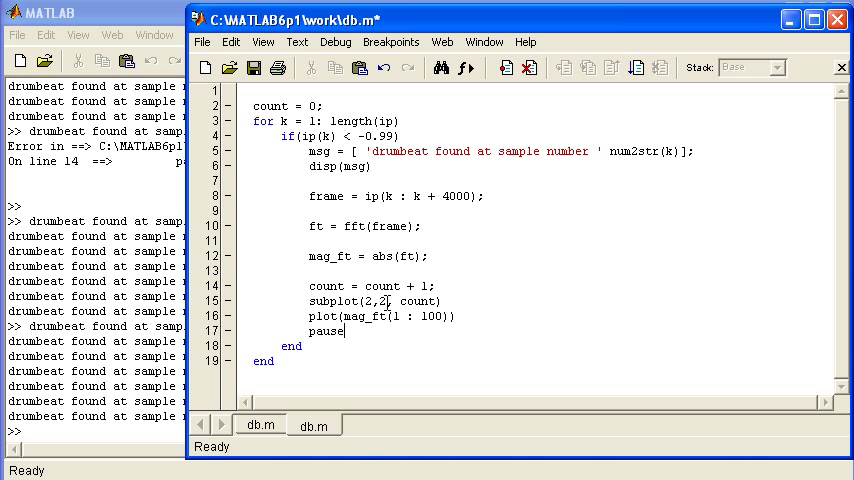
pyautogui.moveTo(452, 301)
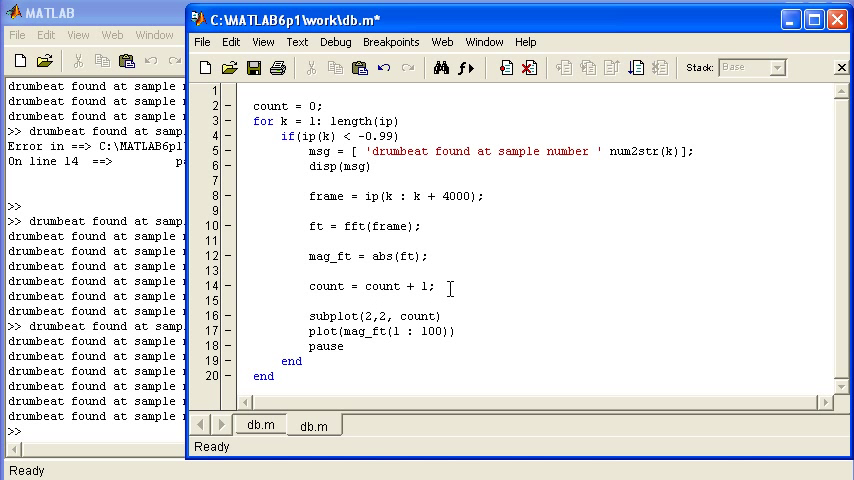
# Step: Wrap the subplot plotting in an if(count < 5) ... end block
pyautogui.write('if(')
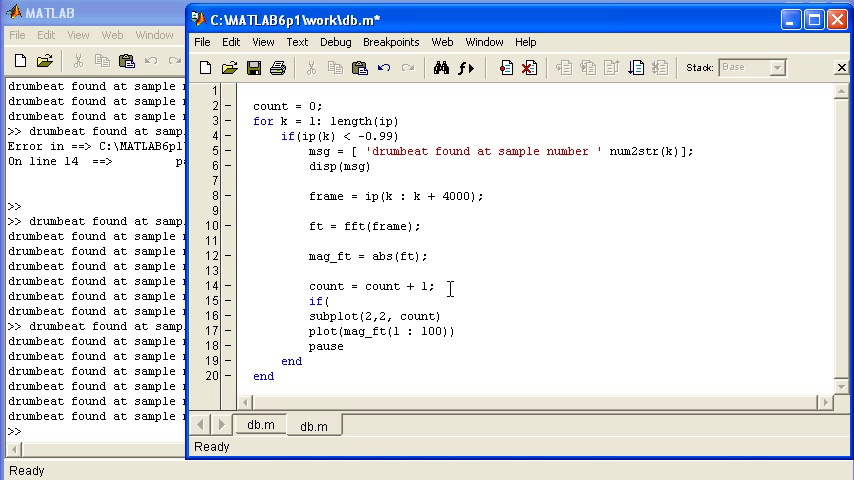
pyautogui.write('count <')
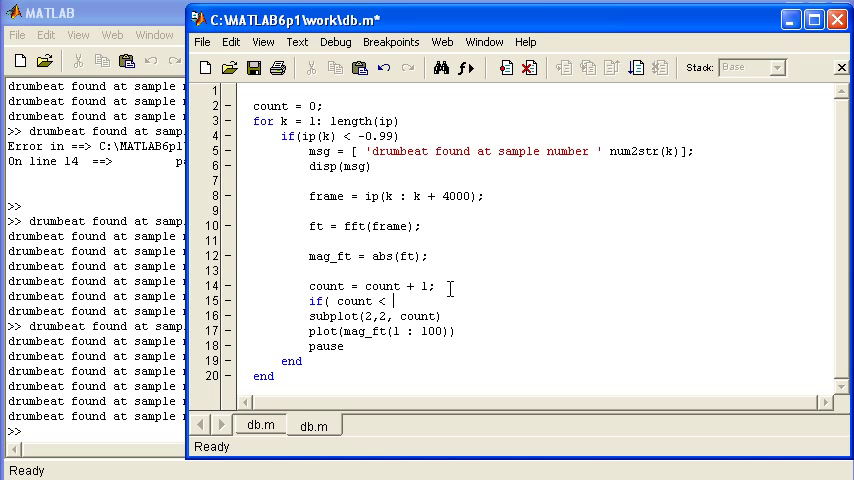
pyautogui.write('5)')
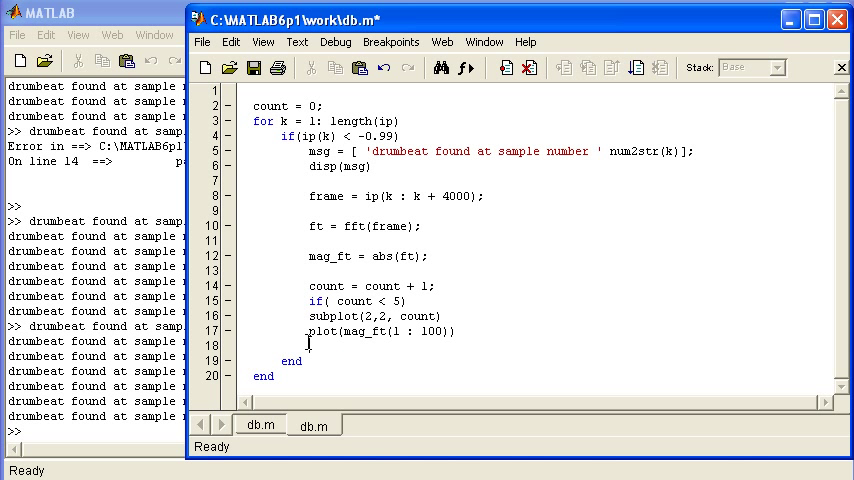
pyautogui.write('end')
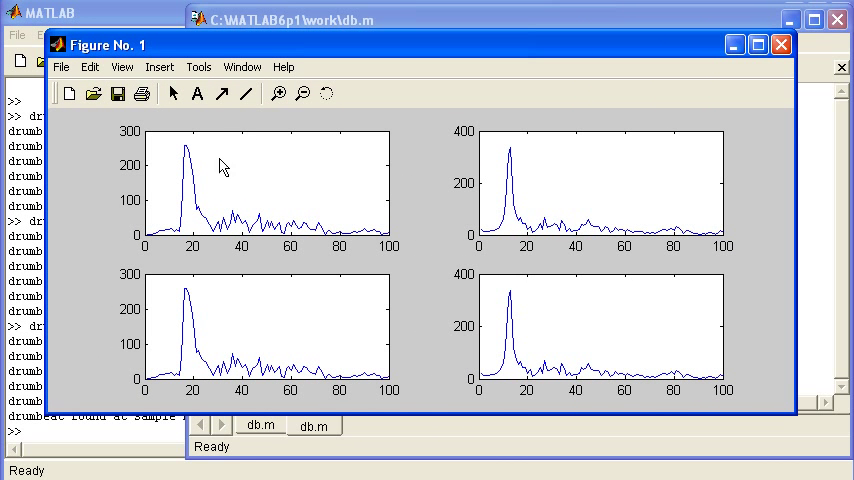
pyautogui.moveTo(478, 148)
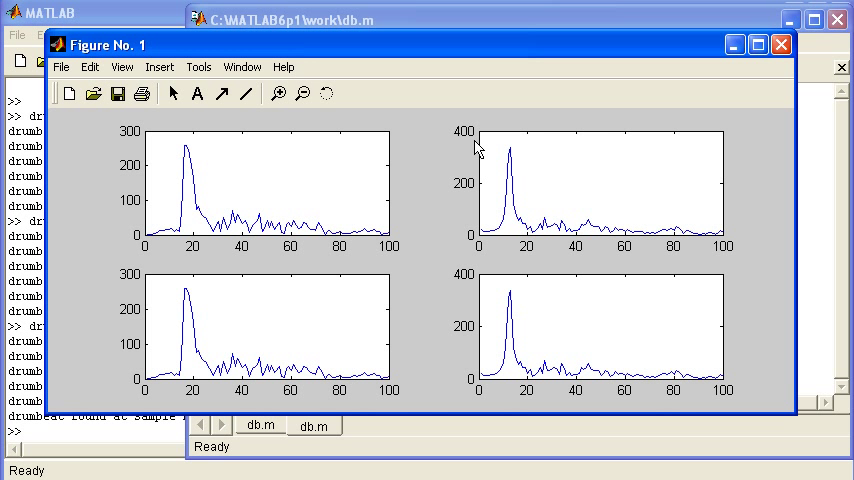
pyautogui.moveTo(361, 318)
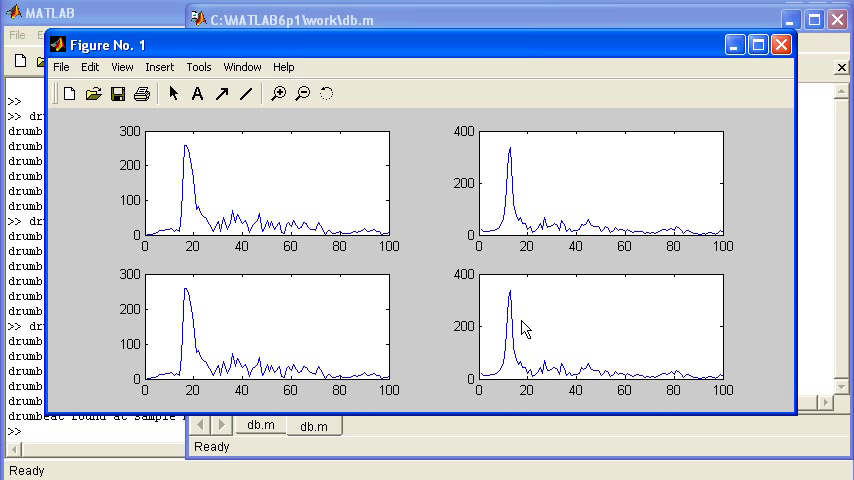
pyautogui.moveTo(287, 187)
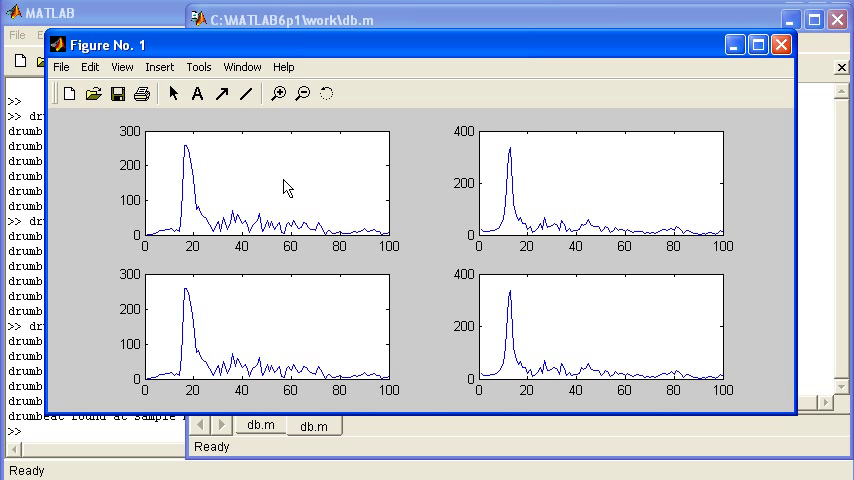
pyautogui.moveTo(262, 148)
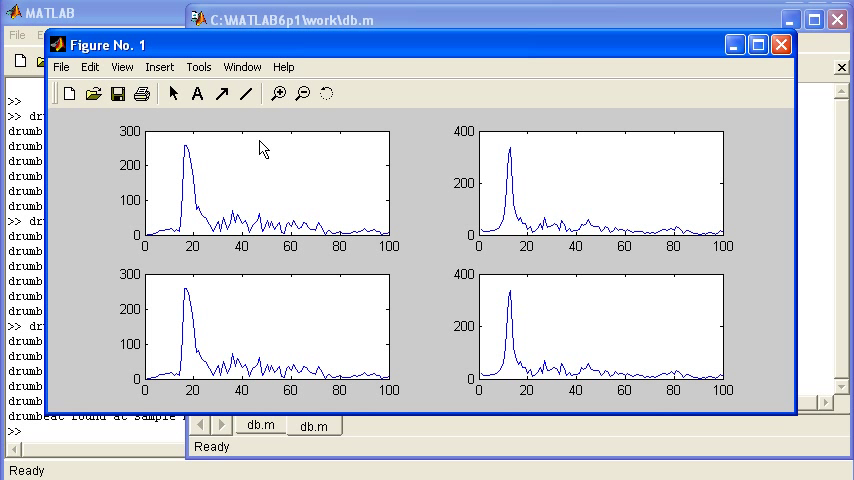
pyautogui.moveTo(518, 244)
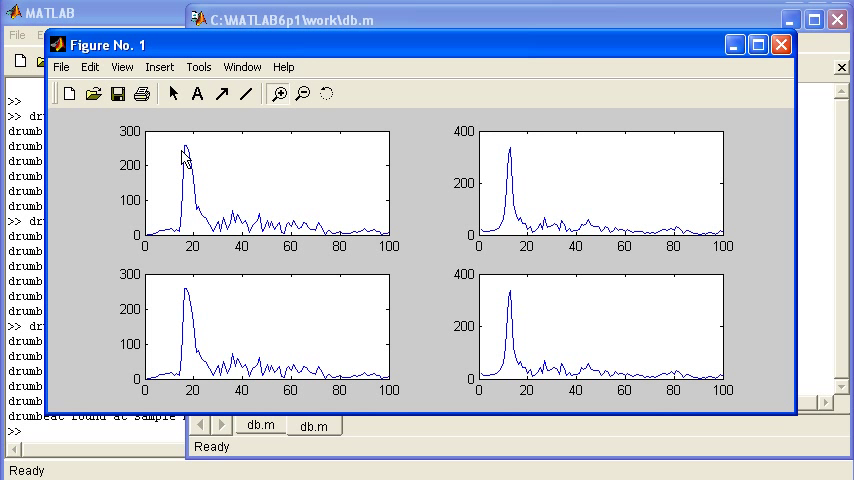
pyautogui.moveTo(183, 155); pyautogui.dragTo(208, 255)
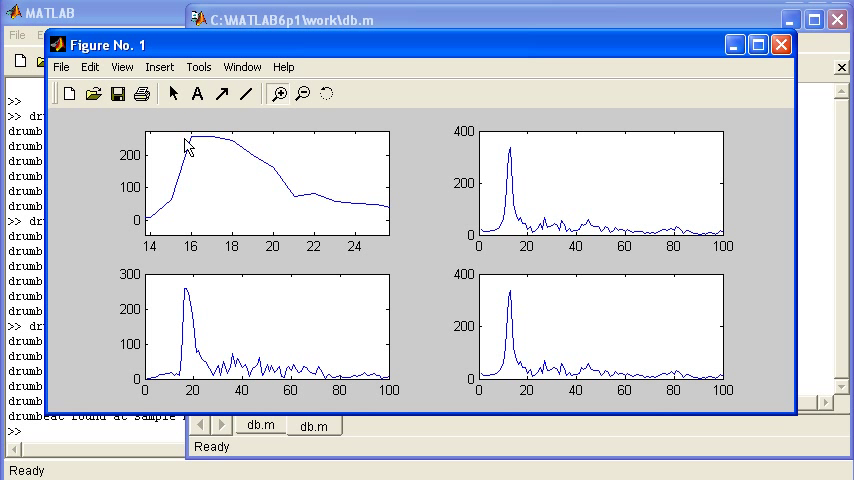
pyautogui.moveTo(192, 140); pyautogui.dragTo(262, 230)
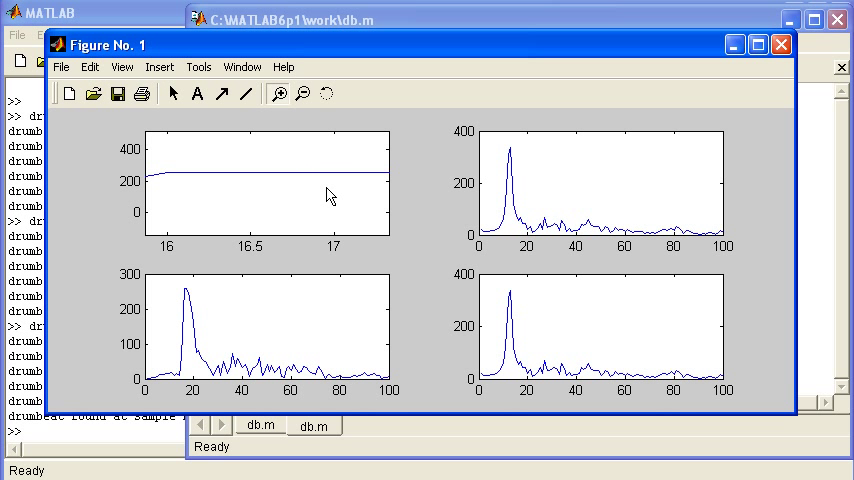
pyautogui.moveTo(177, 178)
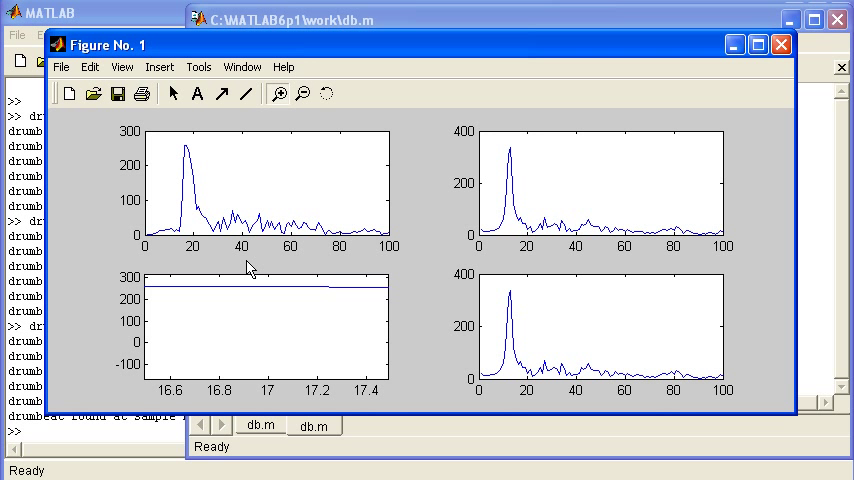
pyautogui.moveTo(168, 308)
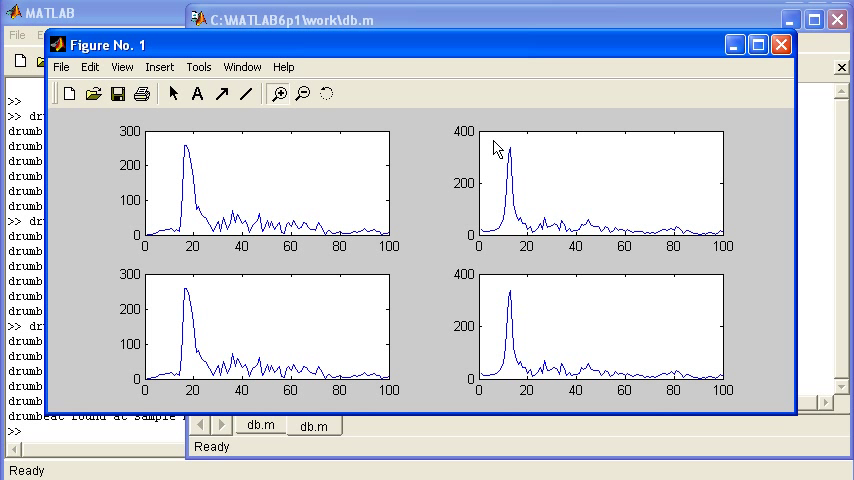
pyautogui.moveTo(494, 146); pyautogui.dragTo(524, 207)
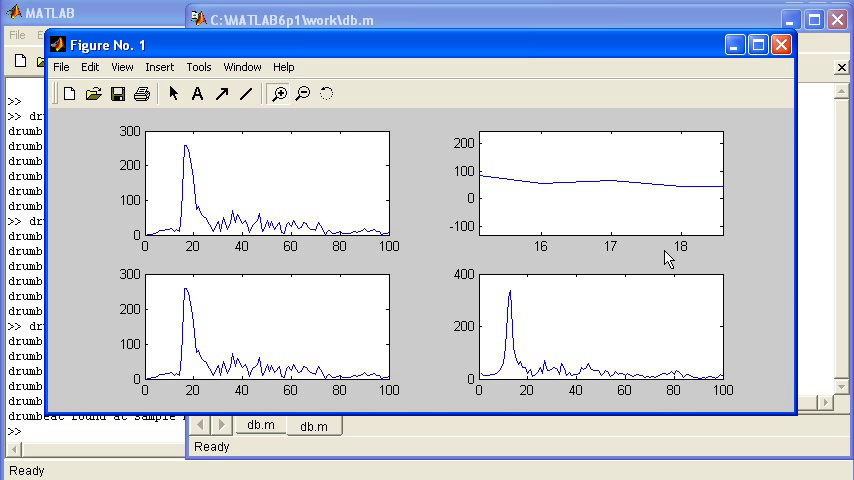
pyautogui.moveTo(614, 196)
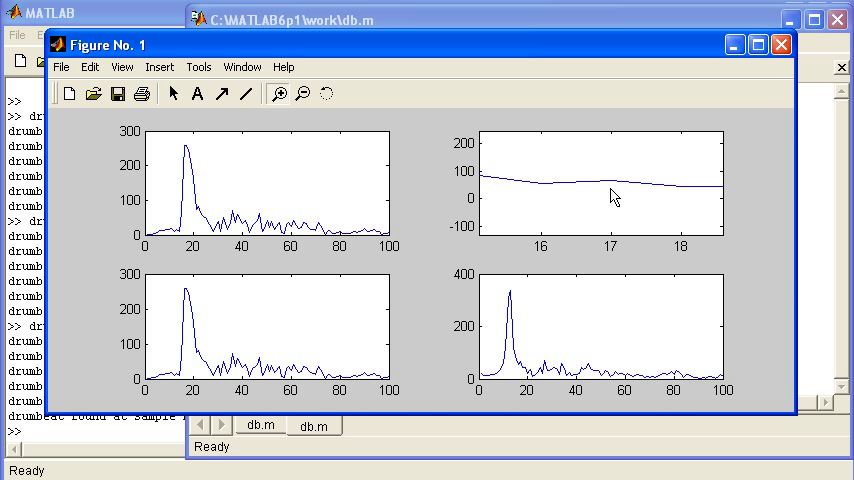
pyautogui.moveTo(595, 160)
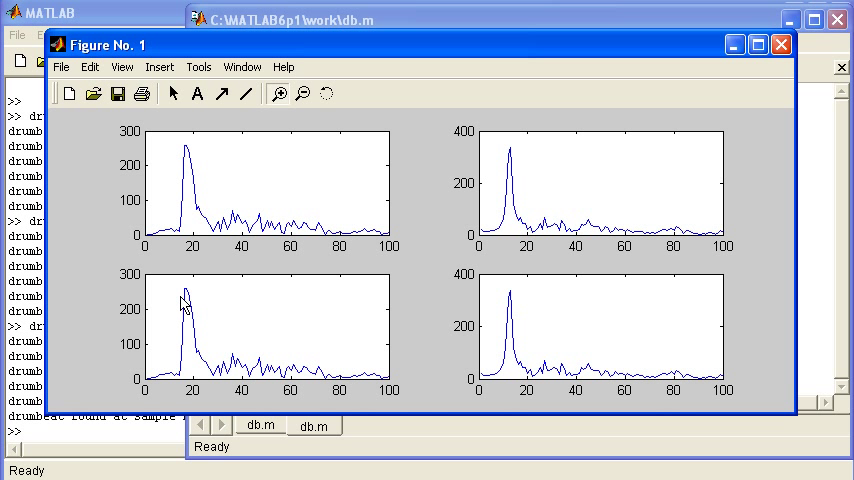
pyautogui.moveTo(181, 207)
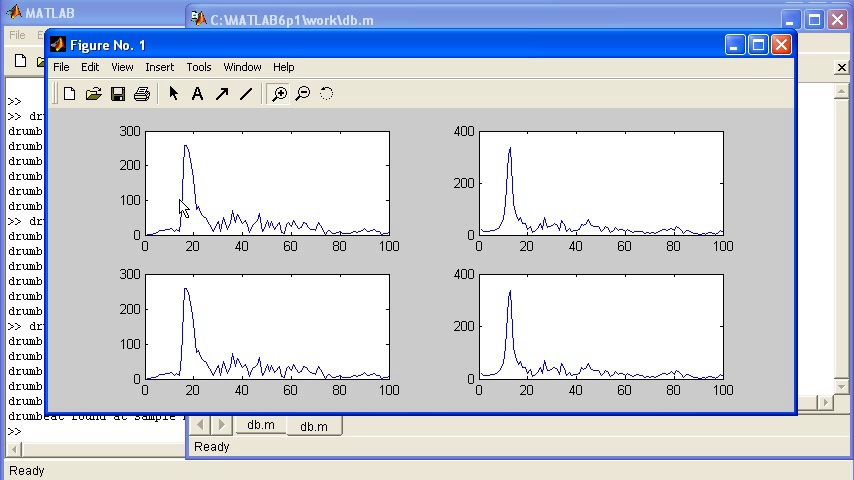
pyautogui.moveTo(508, 183)
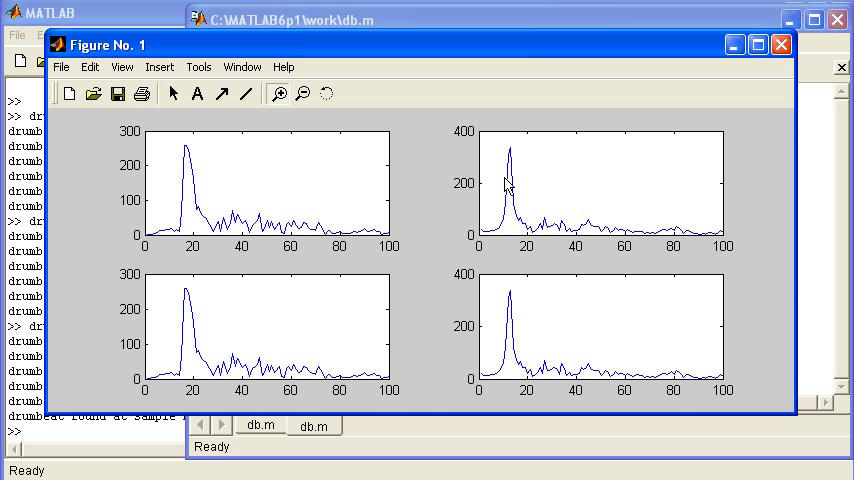
pyautogui.moveTo(388, 390)
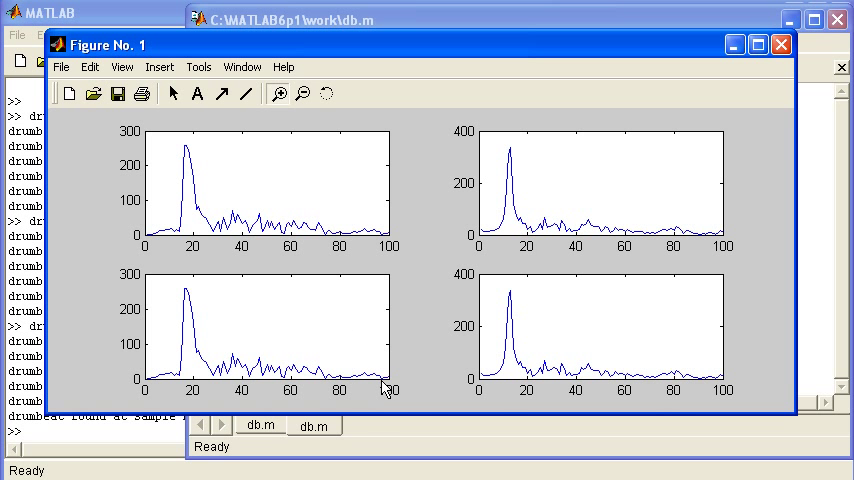
pyautogui.moveTo(388, 430)
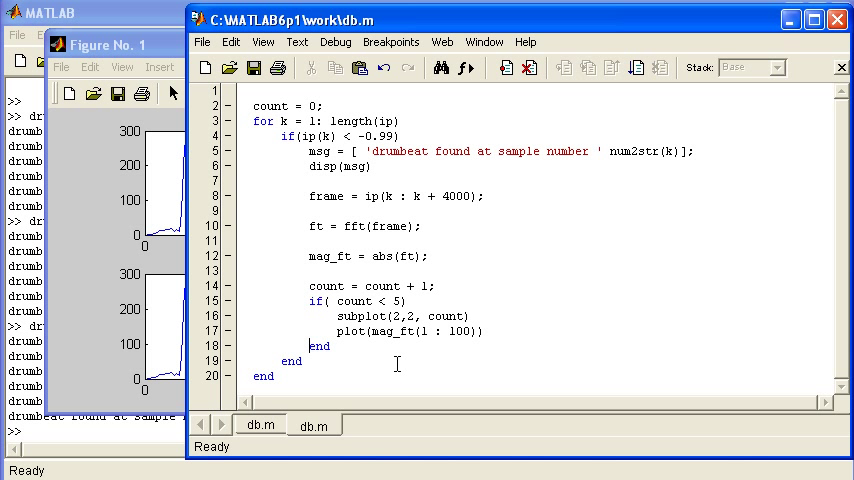
# Step: Add an if(mag_ft(17) > 200) ... end block after the subplot code
pyautogui.write('if')
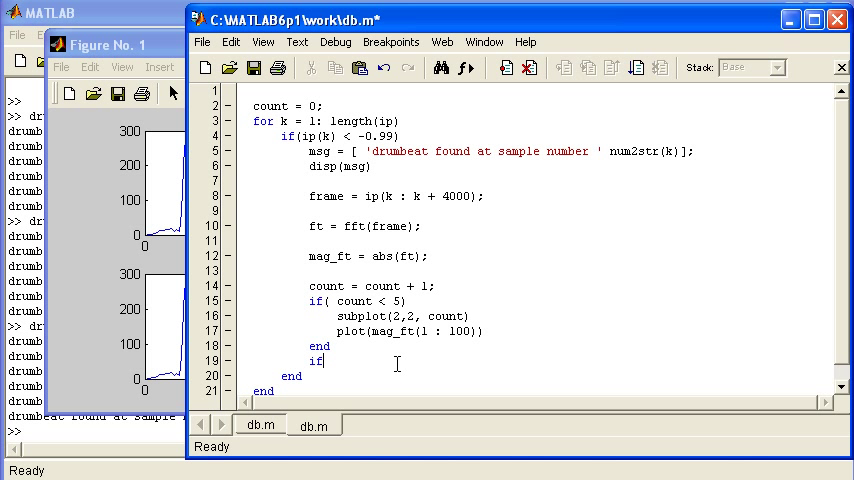
pyautogui.write('(mag')
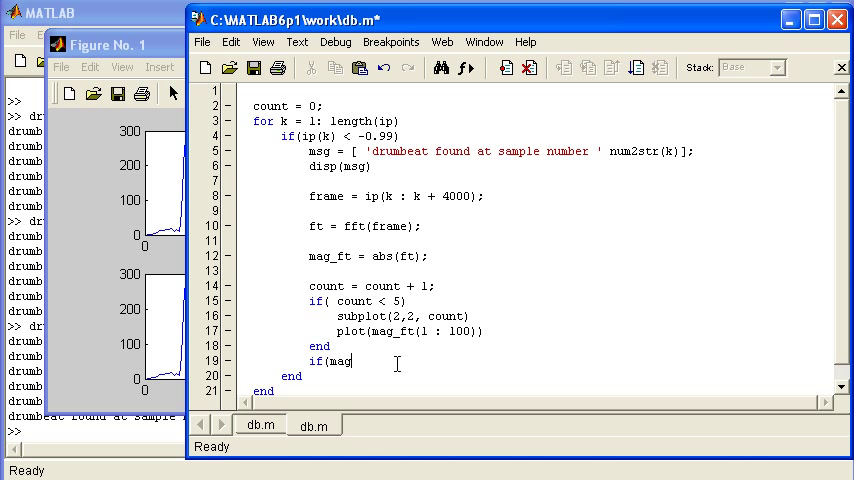
pyautogui.write('_ft(1')
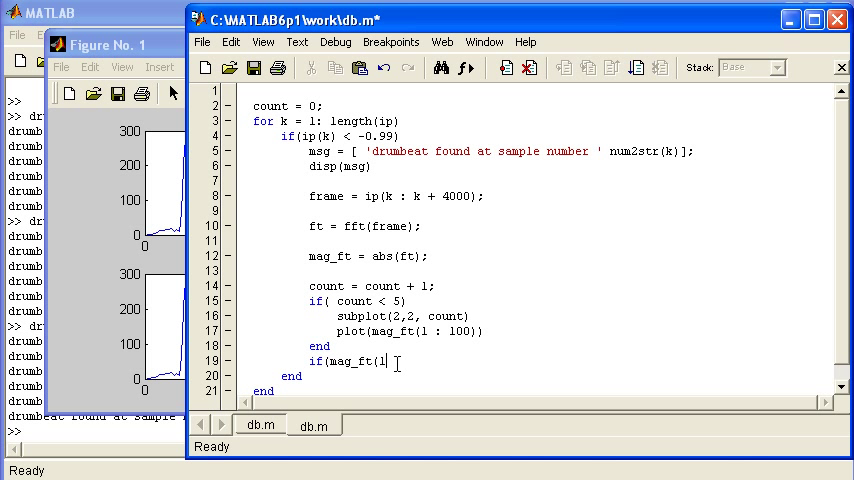
pyautogui.write('7')
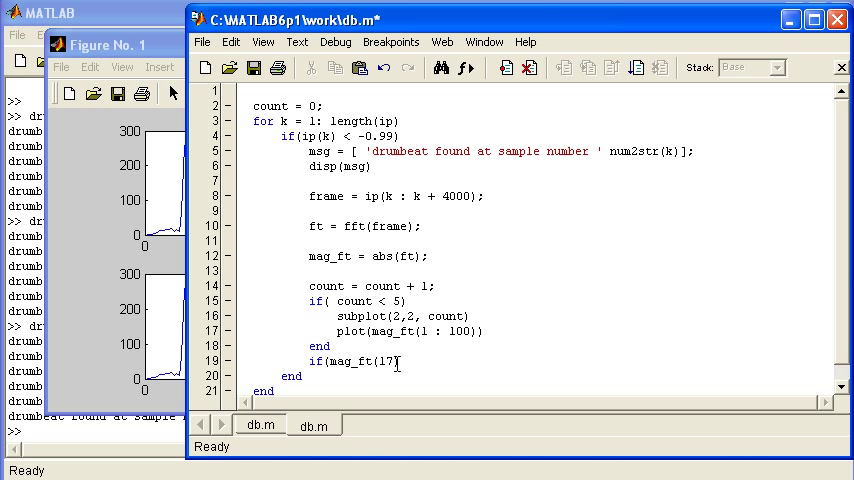
pyautogui.write('> 200')
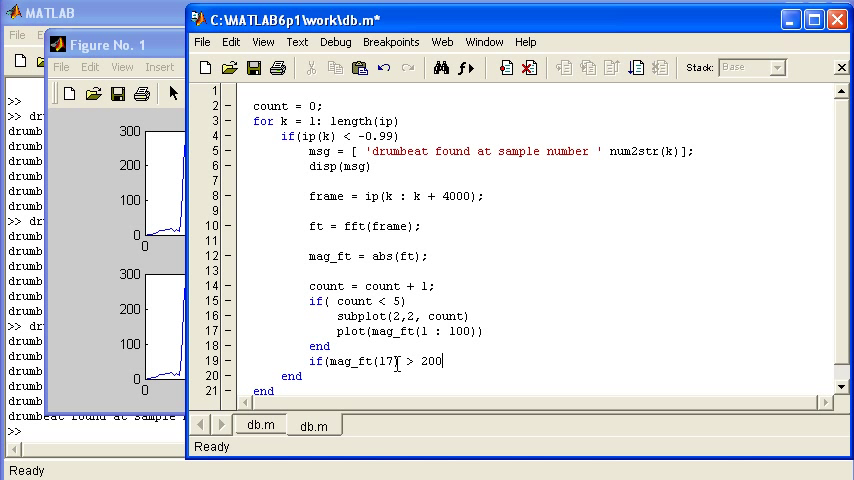
pyautogui.write('end')
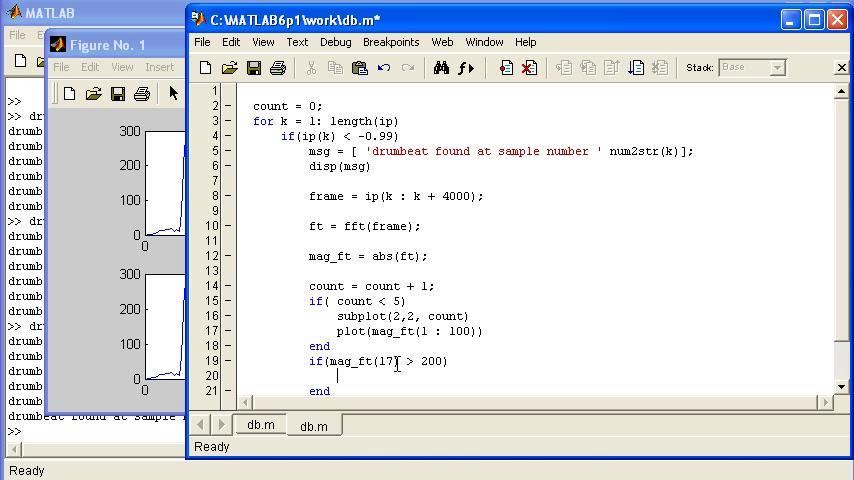
# Step: Inside it, build msg = ['type 1 drumbeat for number ' num2str(count)]
pyautogui.write('msg')
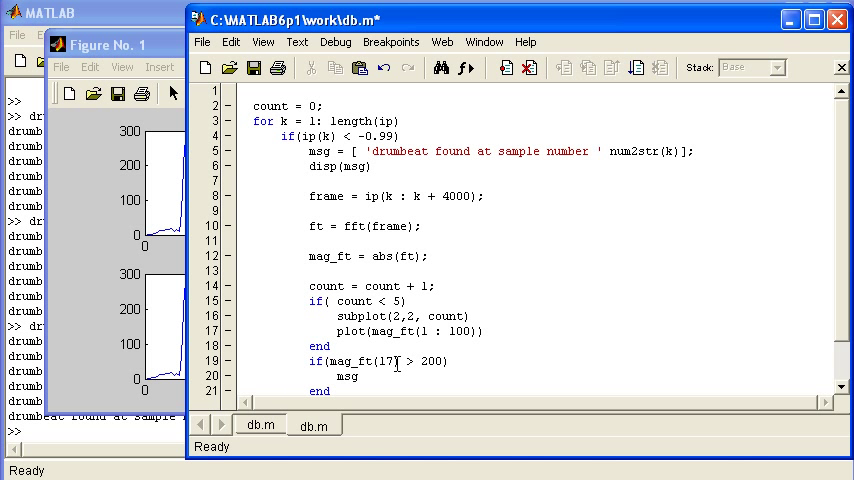
pyautogui.write('=[')
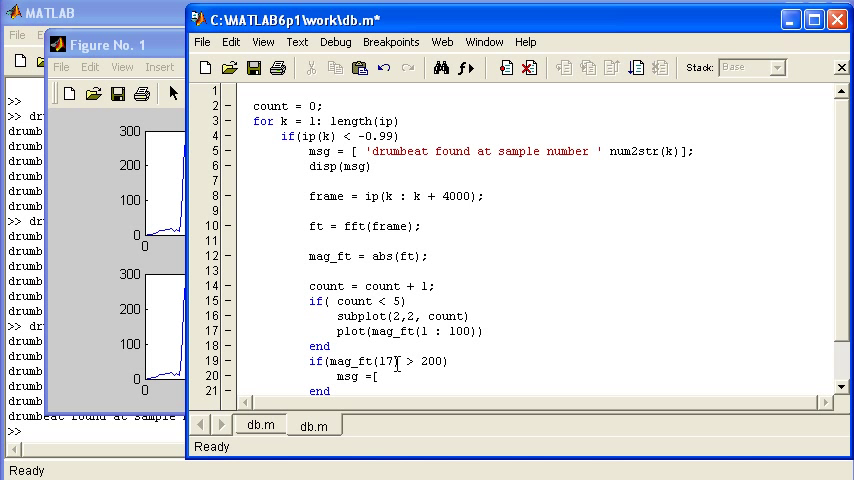
pyautogui.write("'")
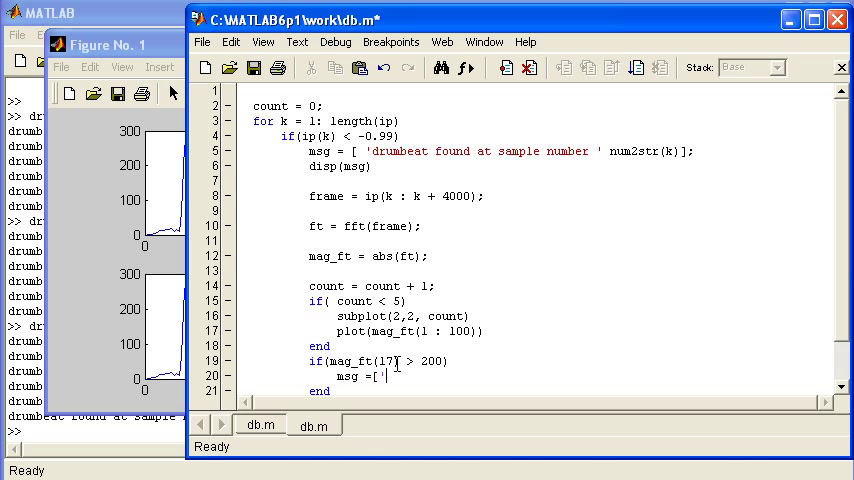
pyautogui.write('tyo')
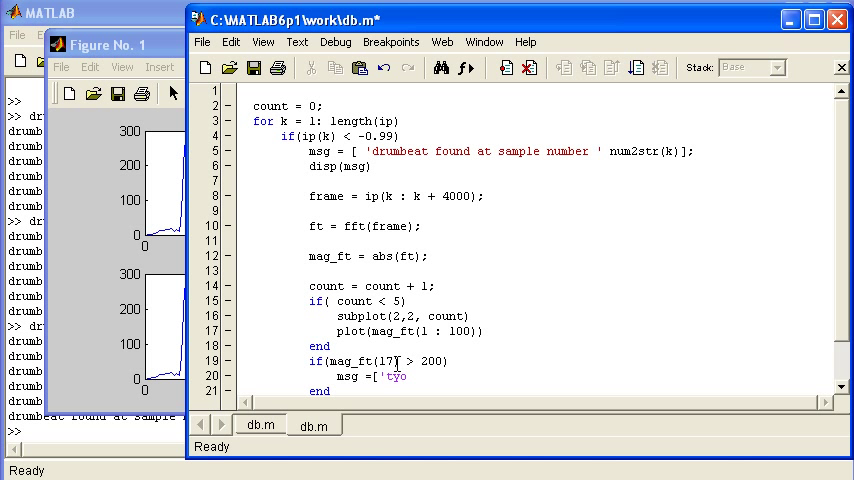
pyautogui.write('e 1')
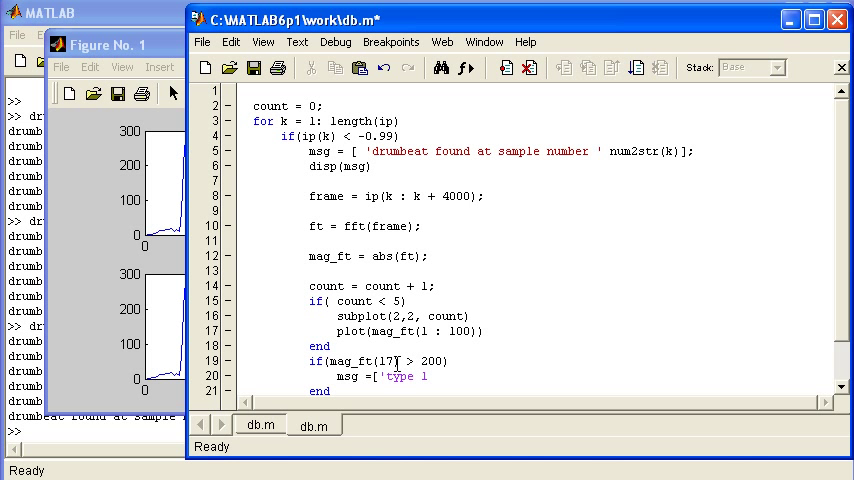
pyautogui.write('drumb')
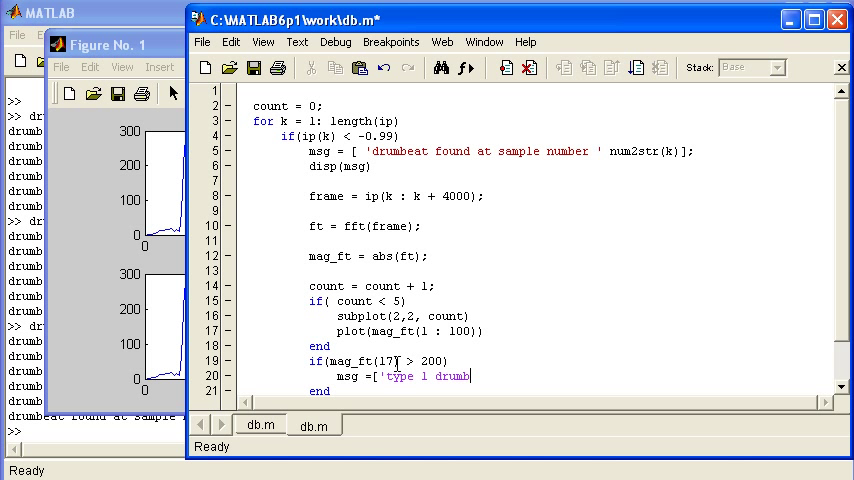
pyautogui.write('eat')
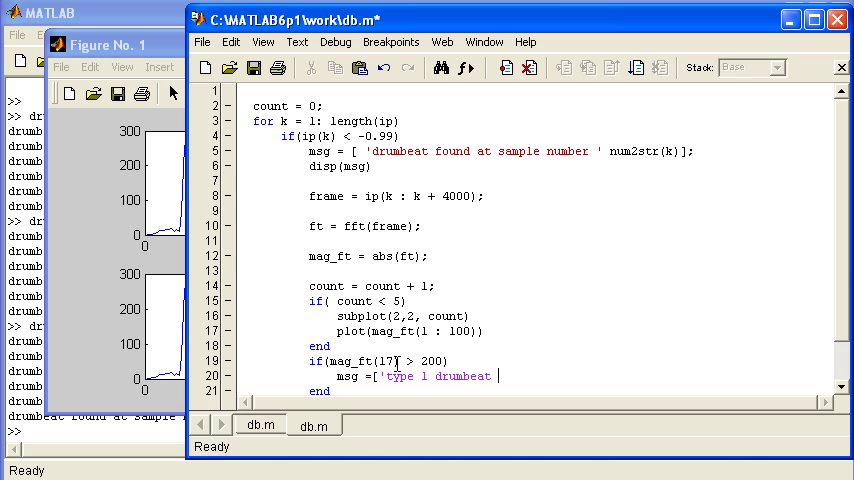
pyautogui.write('for')
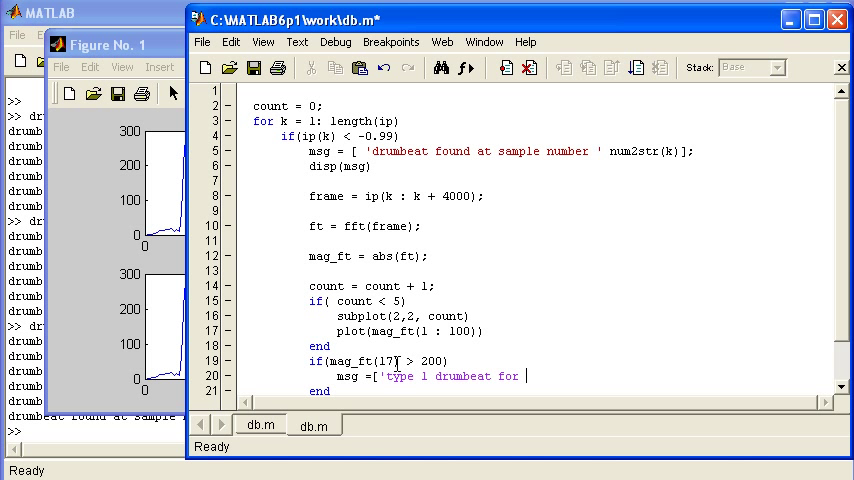
pyautogui.write('numer')
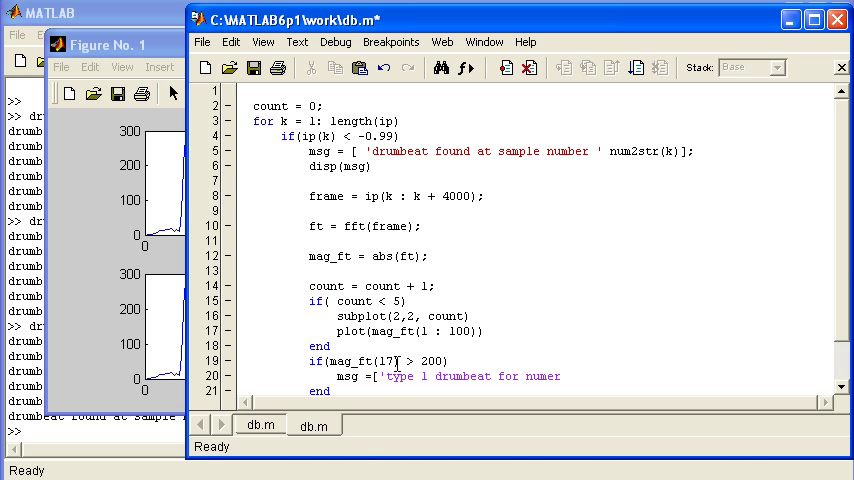
pyautogui.write('nu')
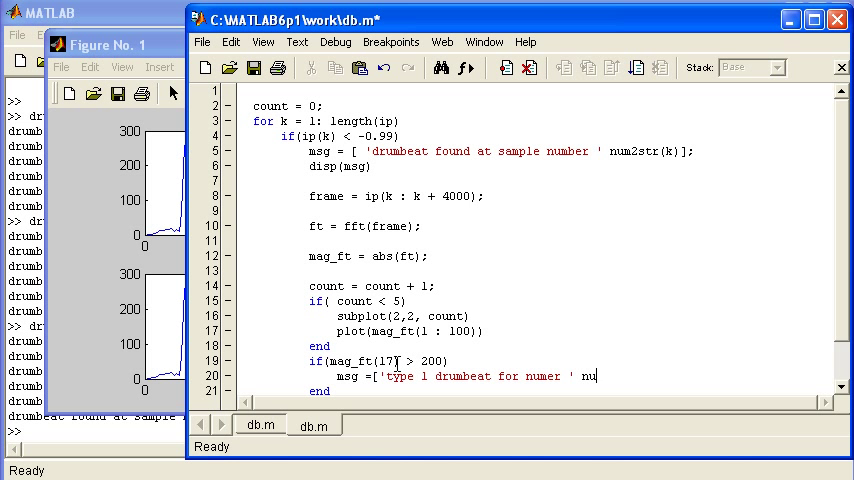
pyautogui.write('num2str')
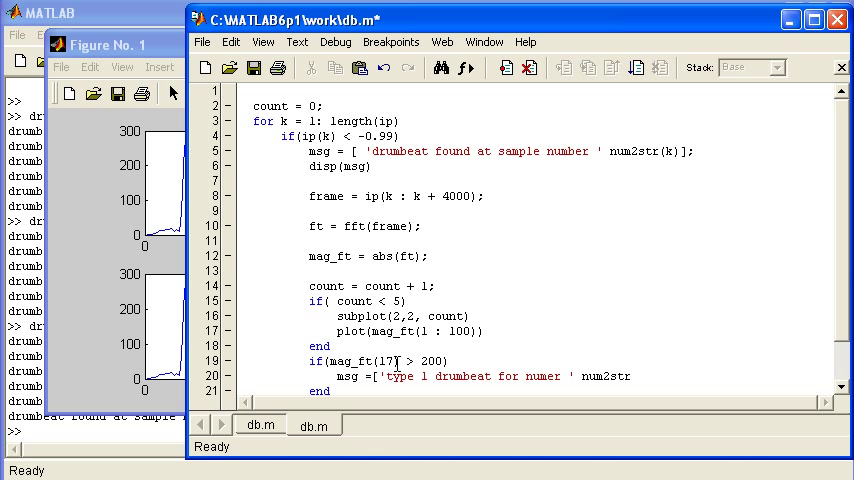
pyautogui.write('(')
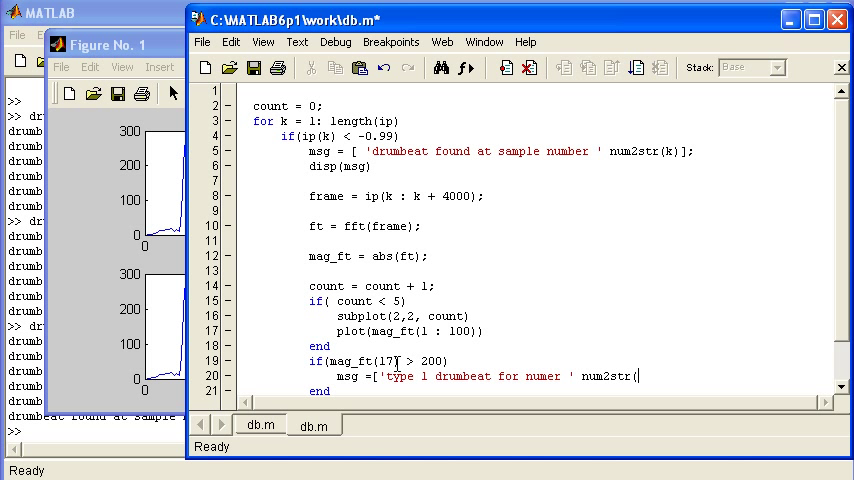
pyautogui.write('count)];')
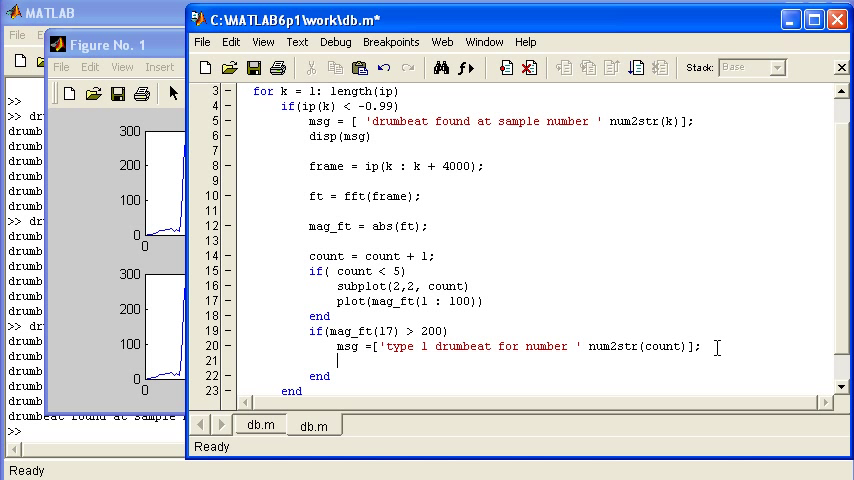
# Step: Add an else branch with the type 2 message, then type disp(msg after end
pyautogui.write('else')
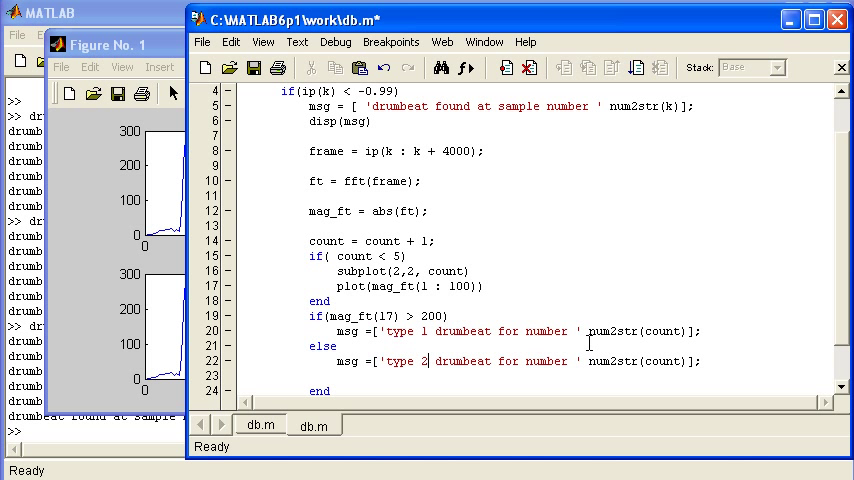
pyautogui.scroll(-3)
pyautogui.write('d')
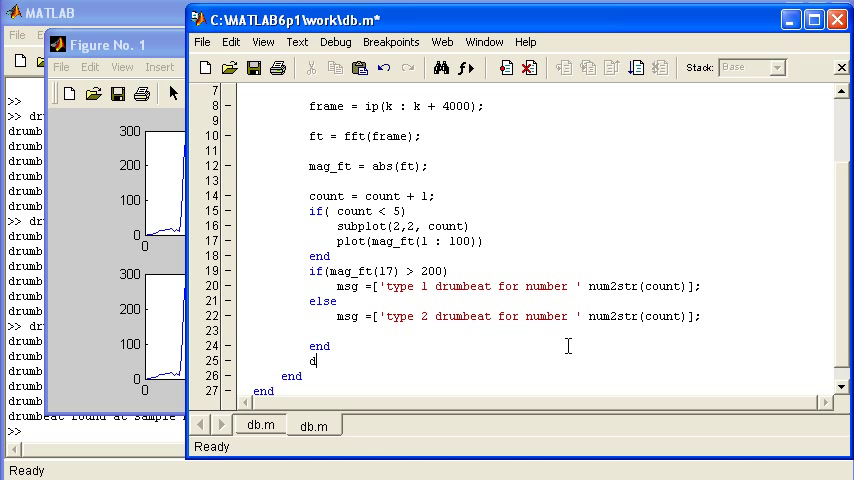
pyautogui.write('isp(msg')
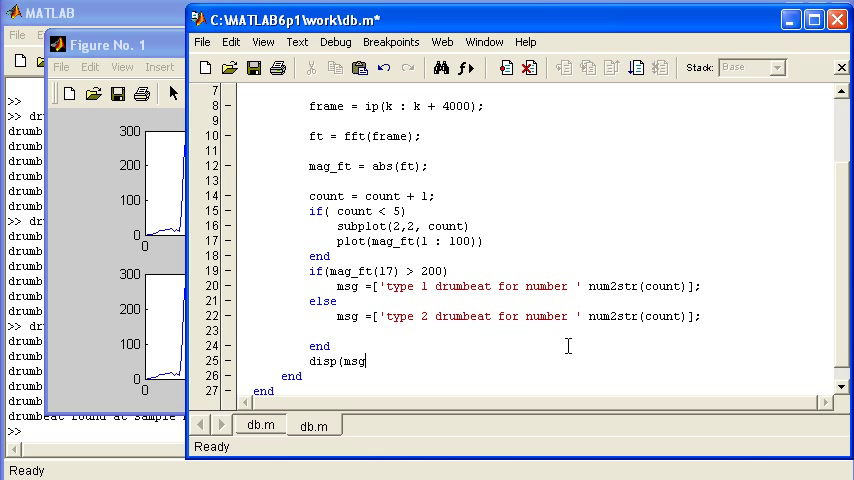